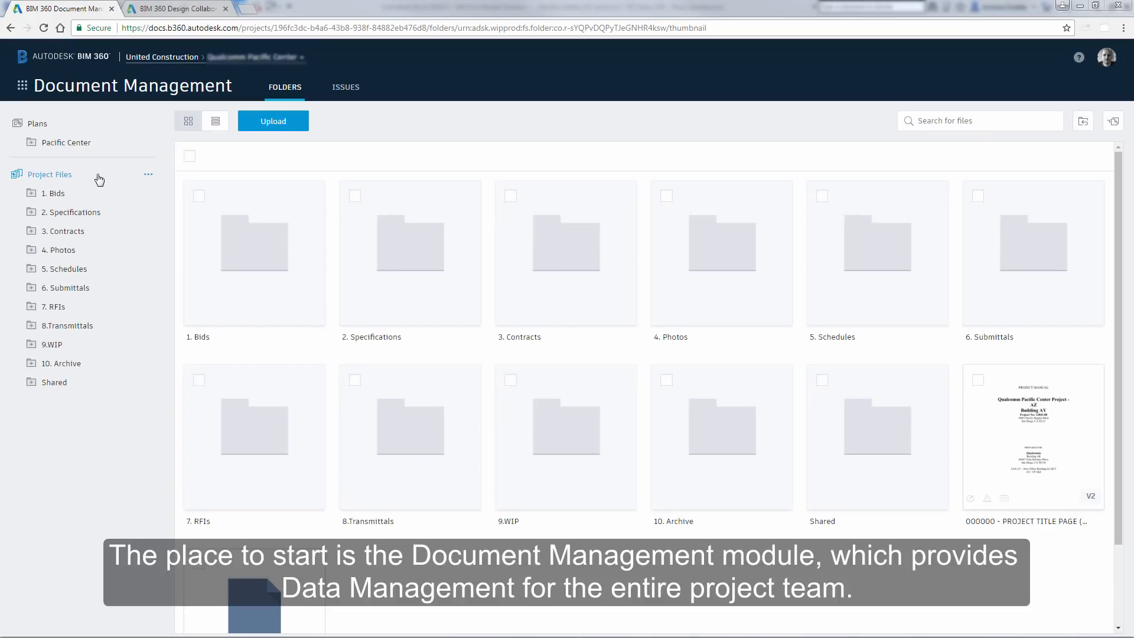
- Expand 9.WIP in the folder tree and bring up the MA Engineers folder's context actions
left_click(50, 344)
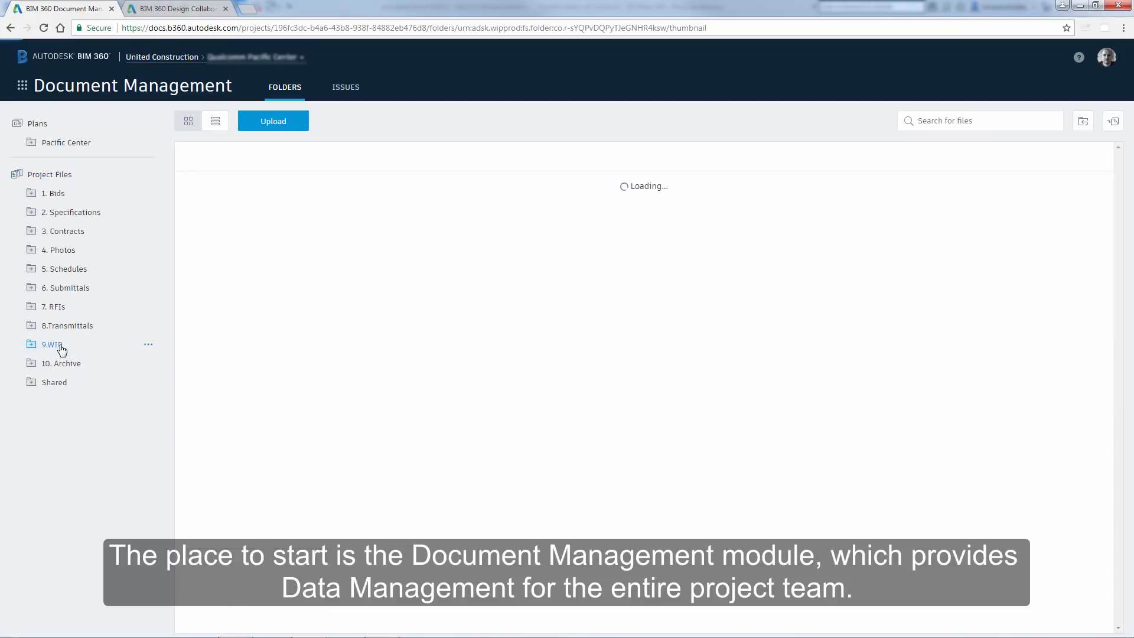
left_click(52, 344)
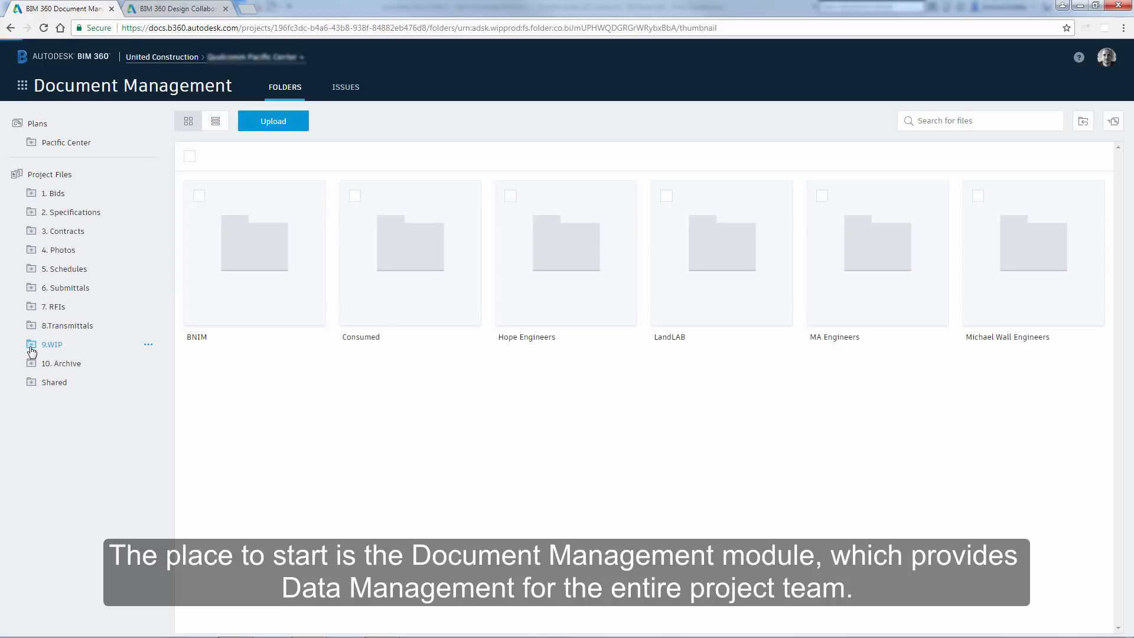
left_click(51, 344)
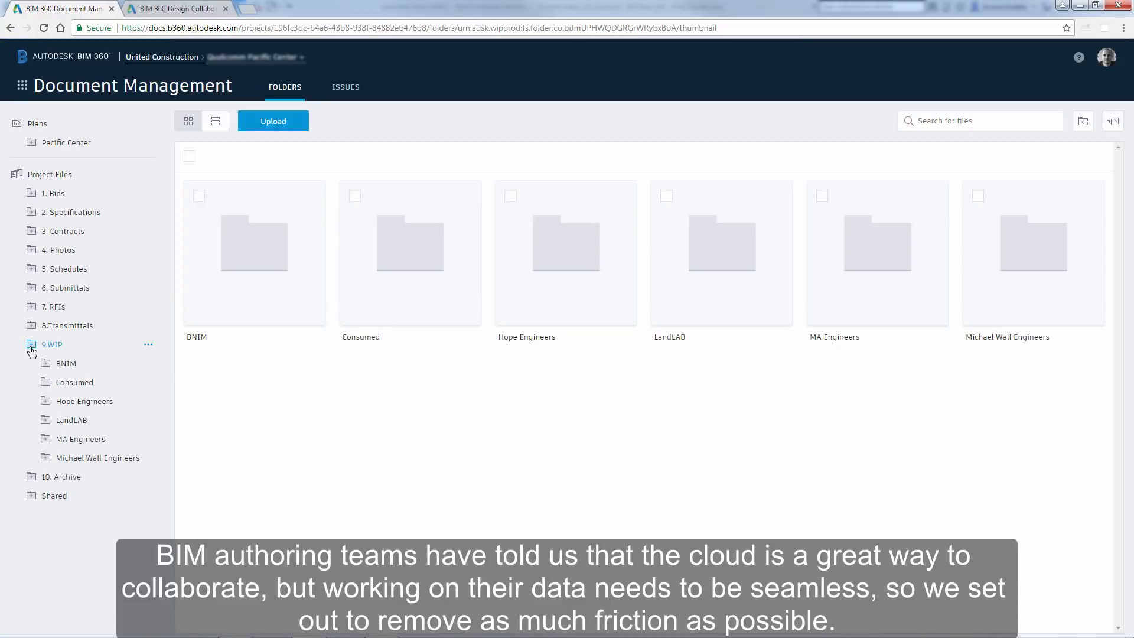
right_click(81, 438)
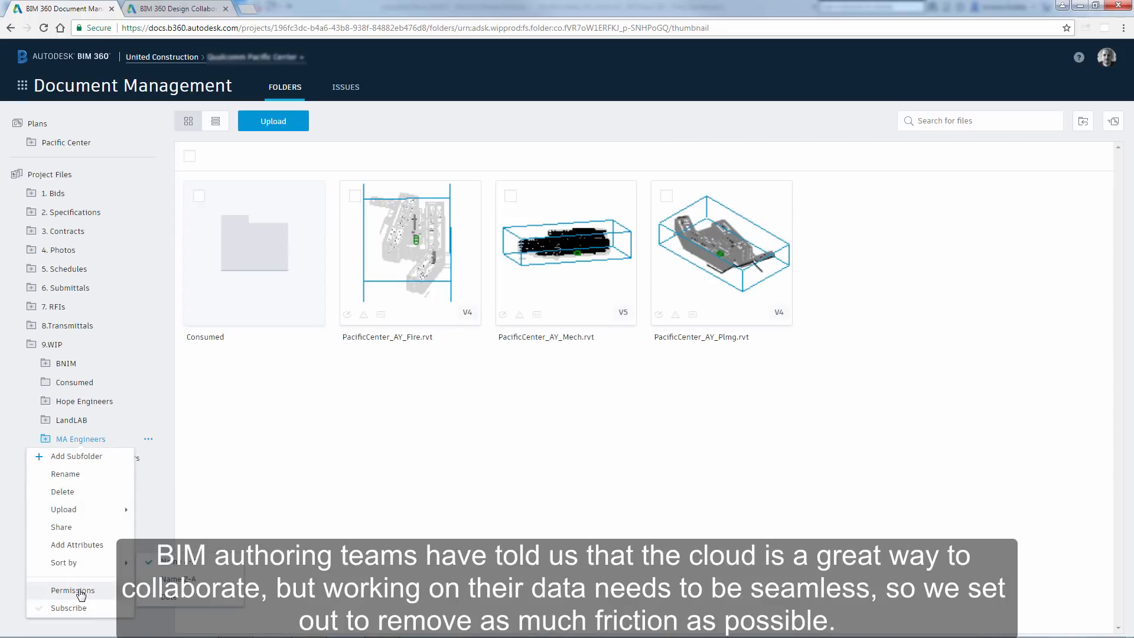
left_click(71, 591)
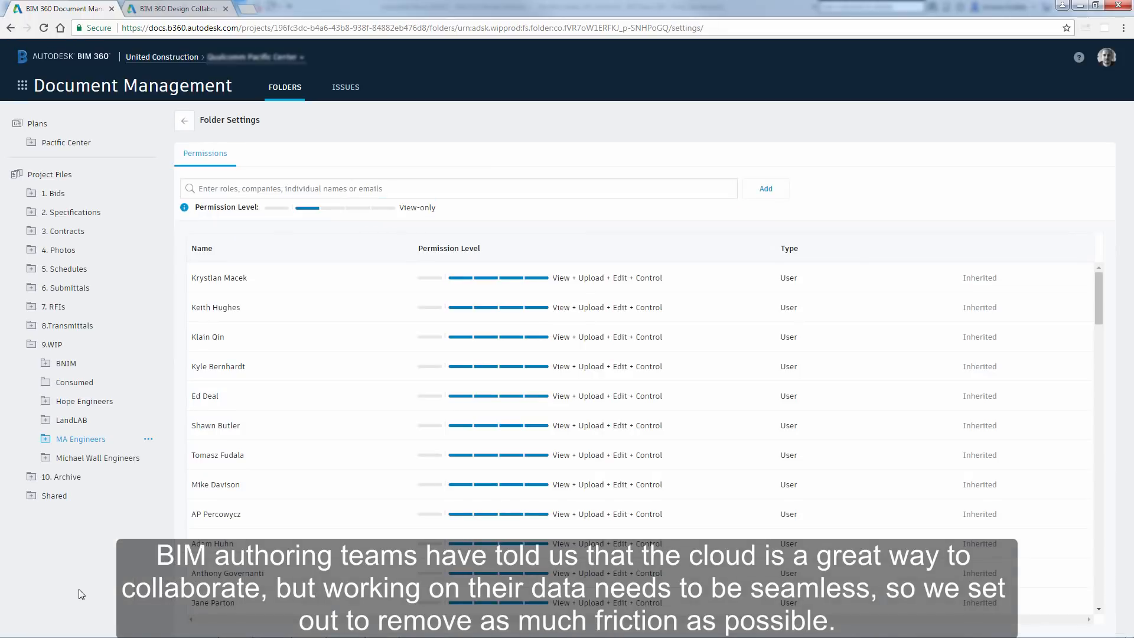
left_click(421, 188)
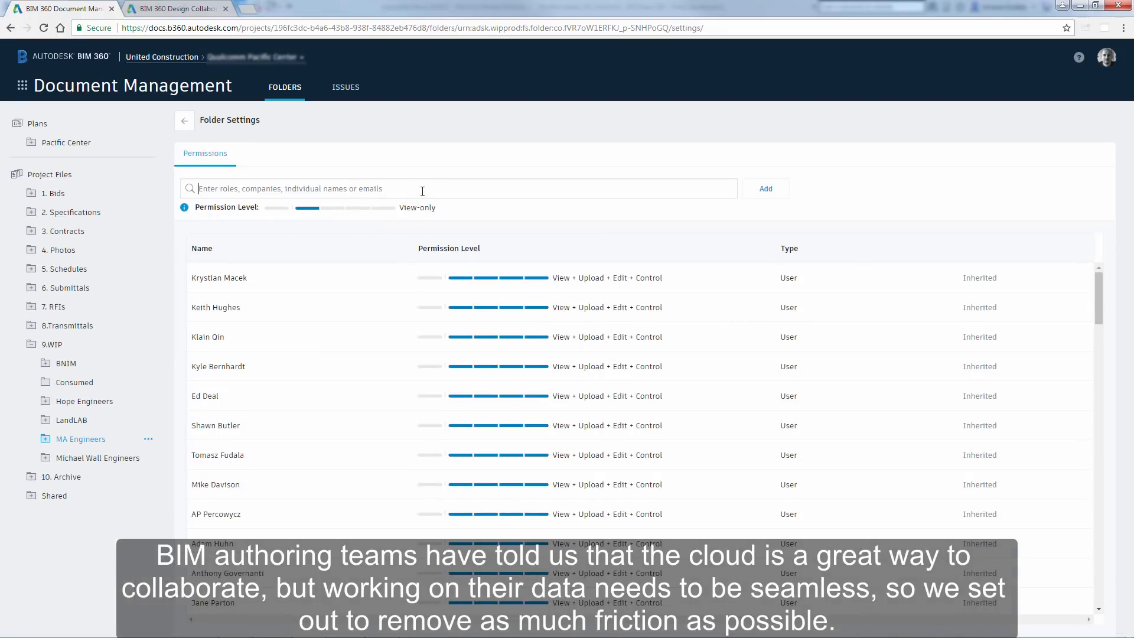
type("Paula")
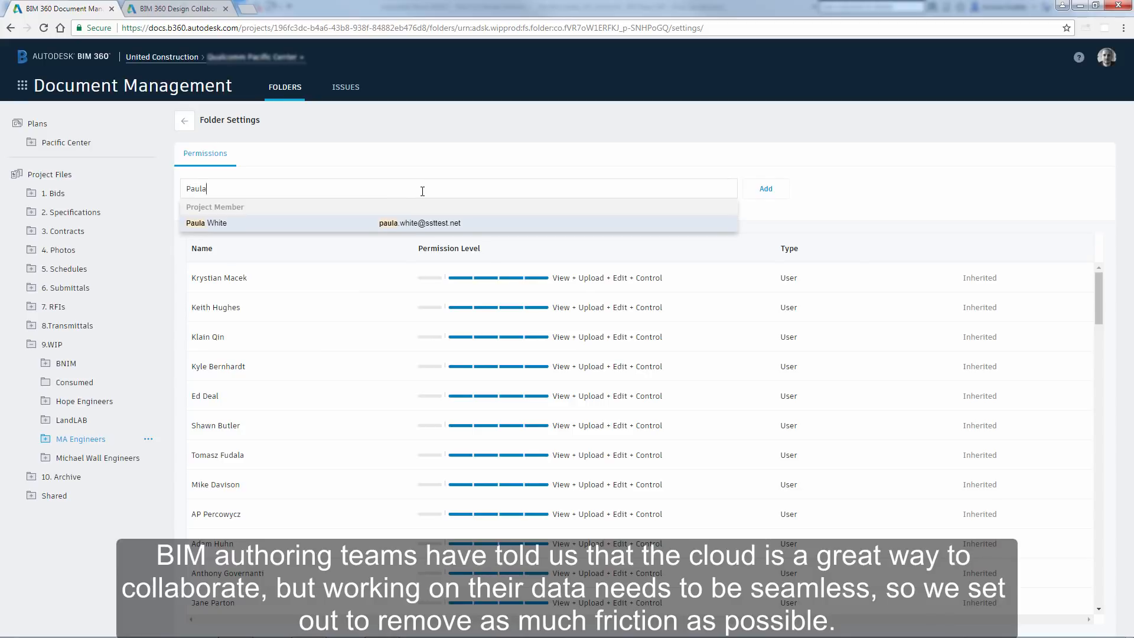
left_click(205, 224)
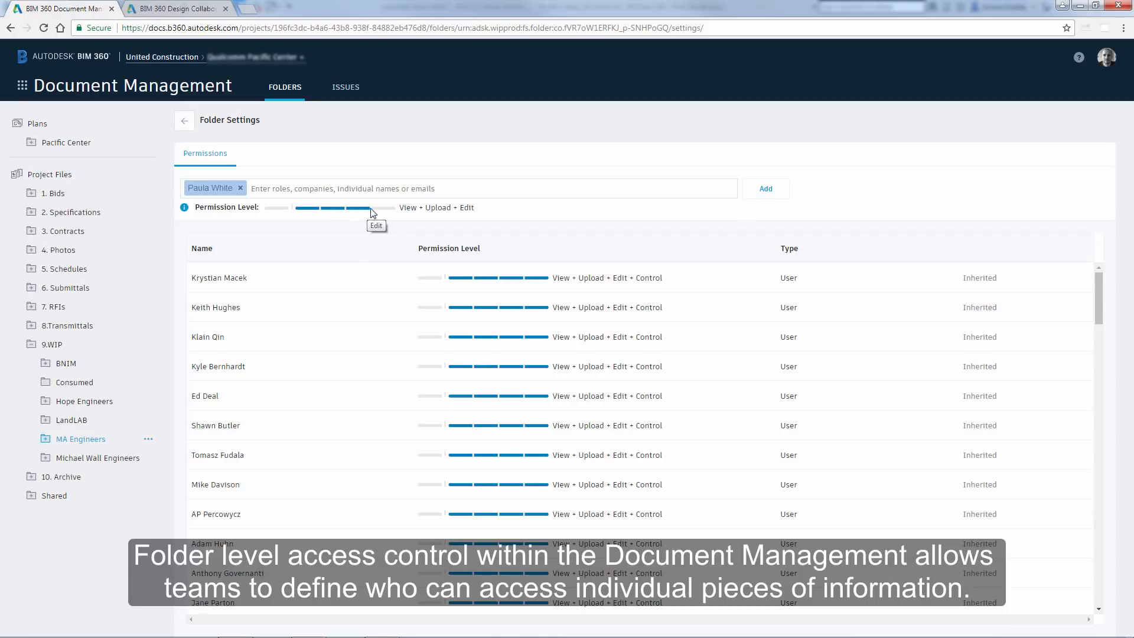
mouse_move(364, 215)
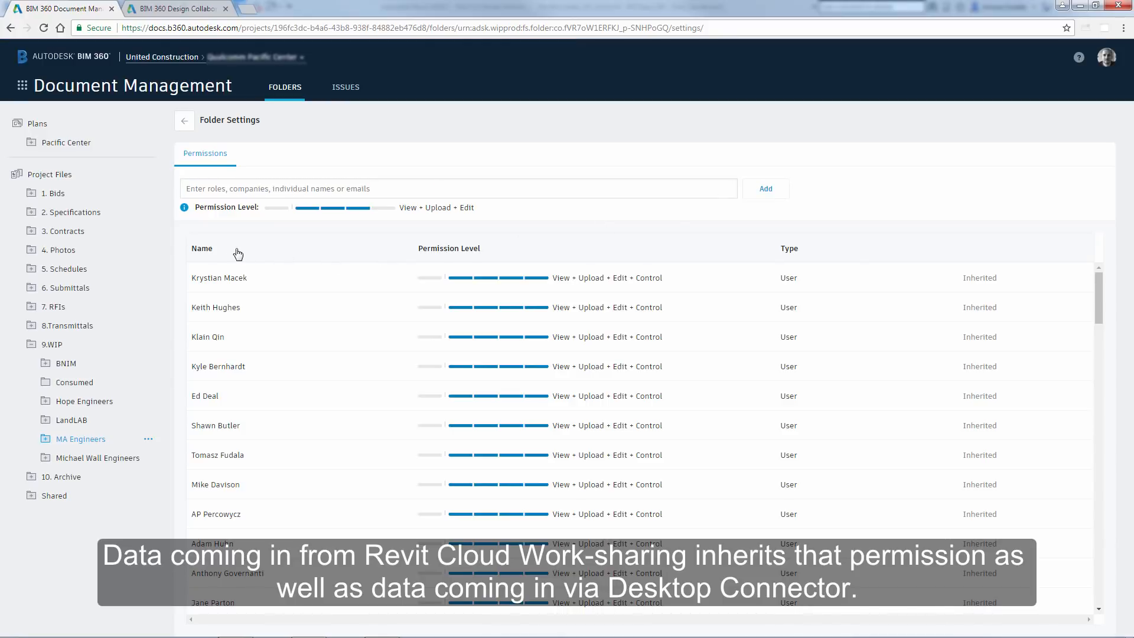
left_click(205, 248)
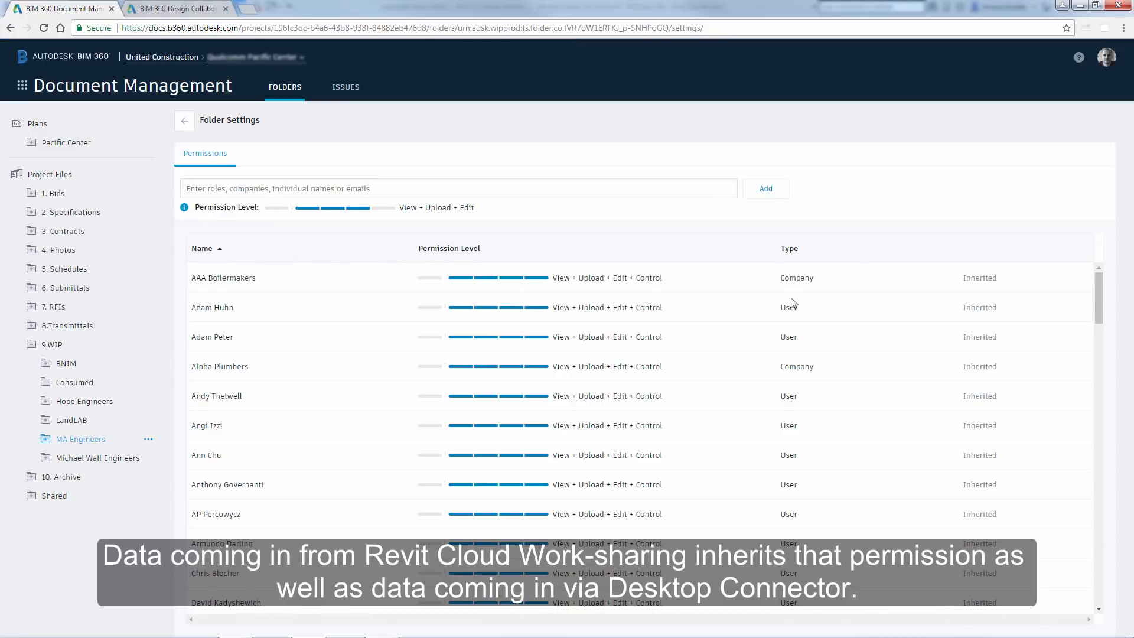
scroll("down", 3)
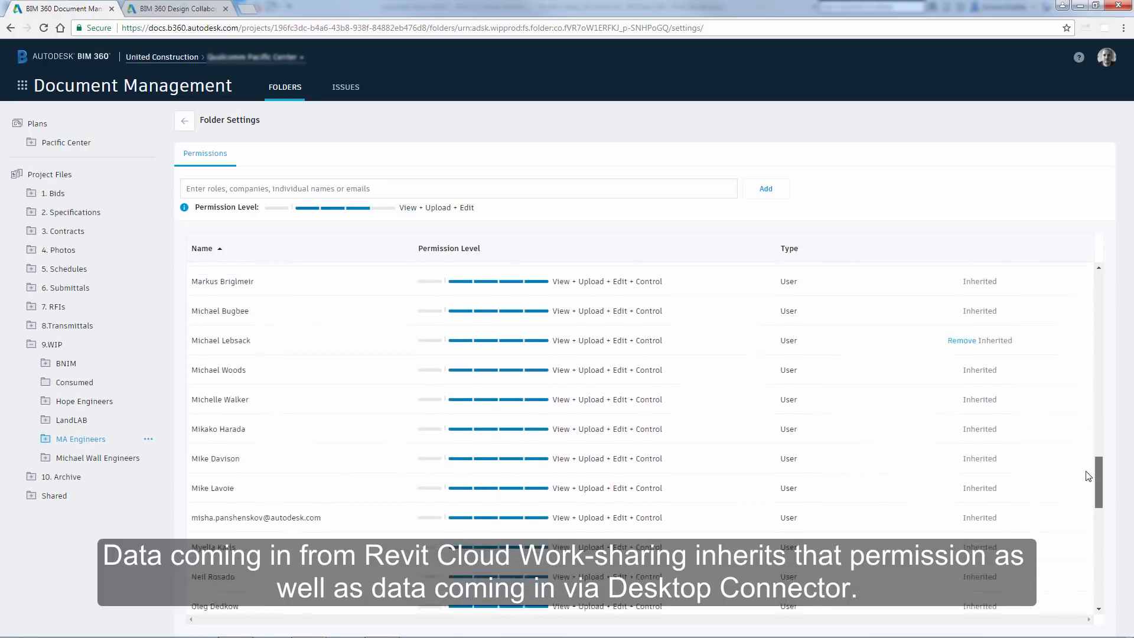
scroll("down", 3)
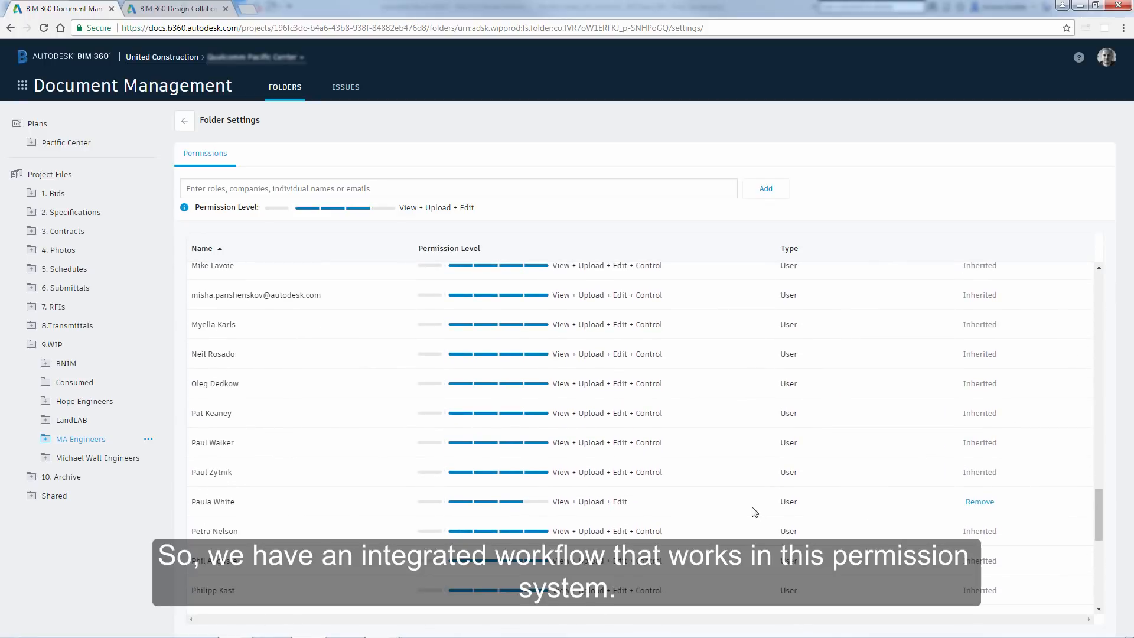
mouse_move(240, 505)
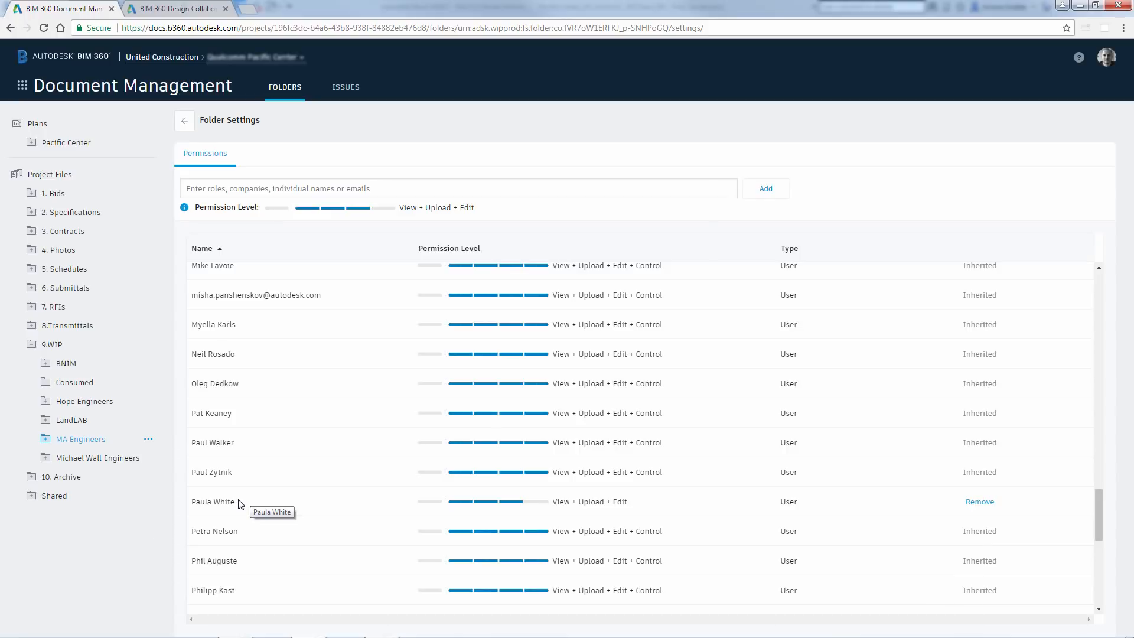
left_click(21, 85)
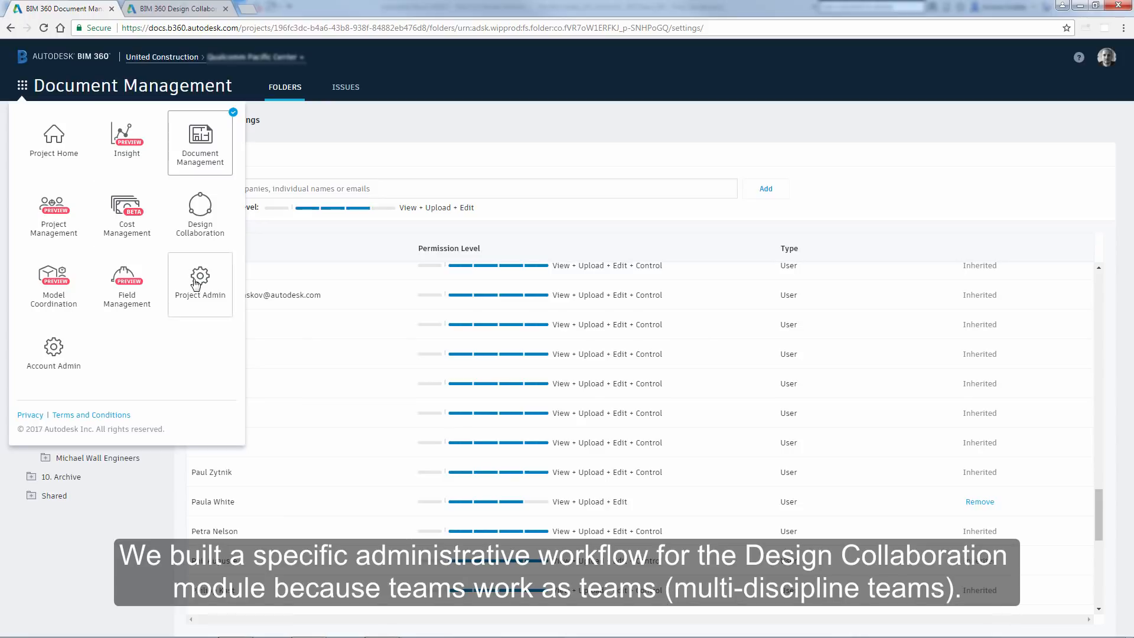
- Go to Project Admin's Design Collaboration teams list and check the Architects team
left_click(199, 285)
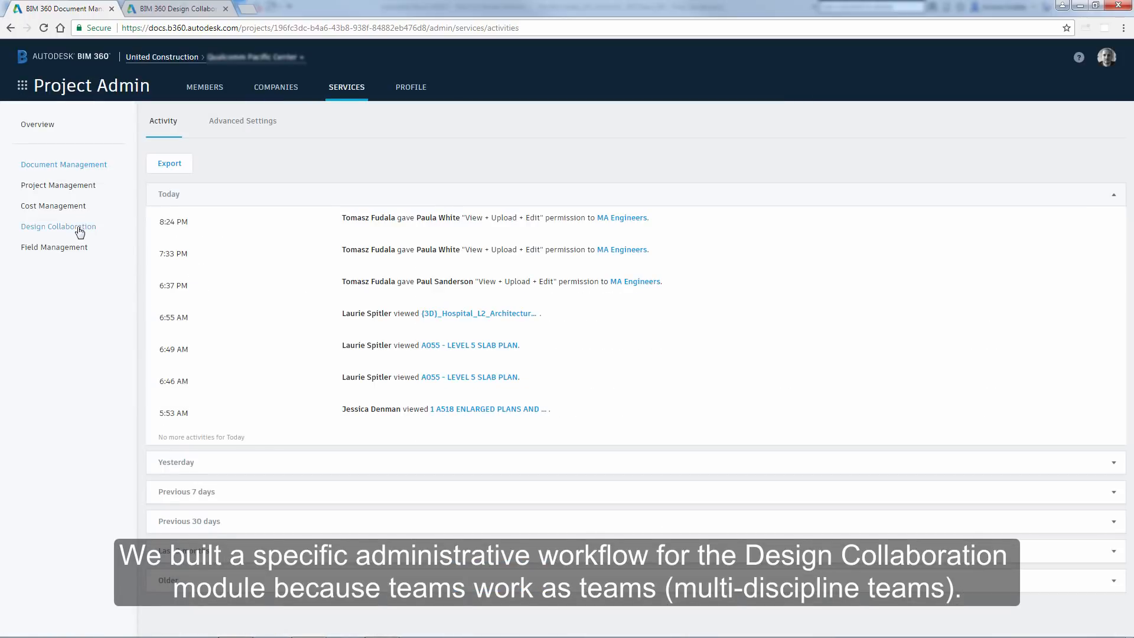
left_click(58, 226)
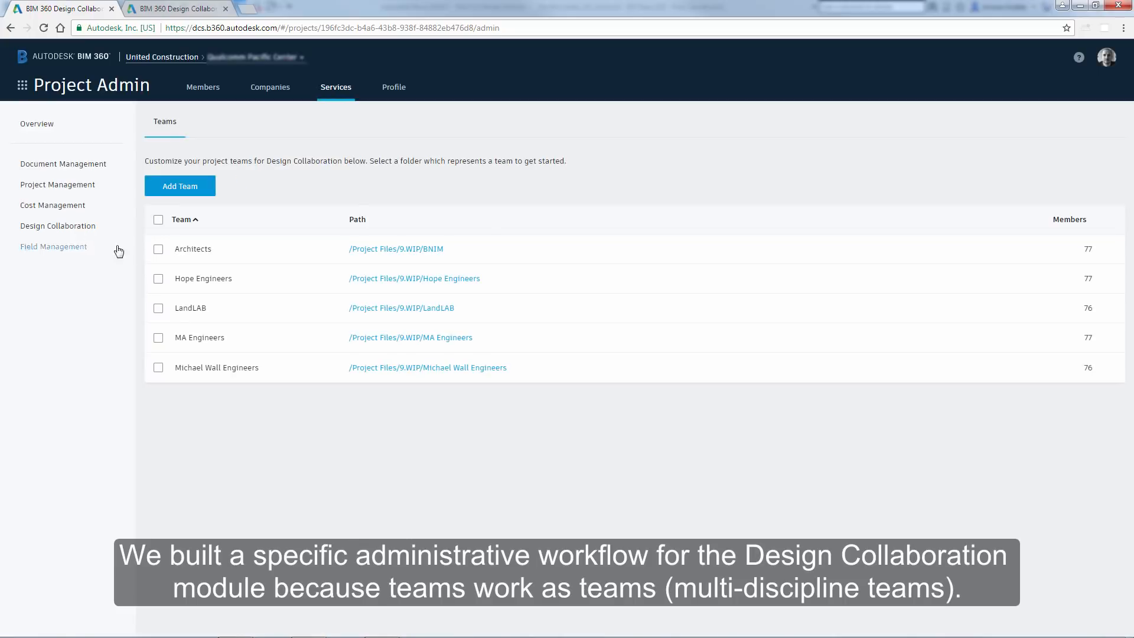
left_click(158, 249)
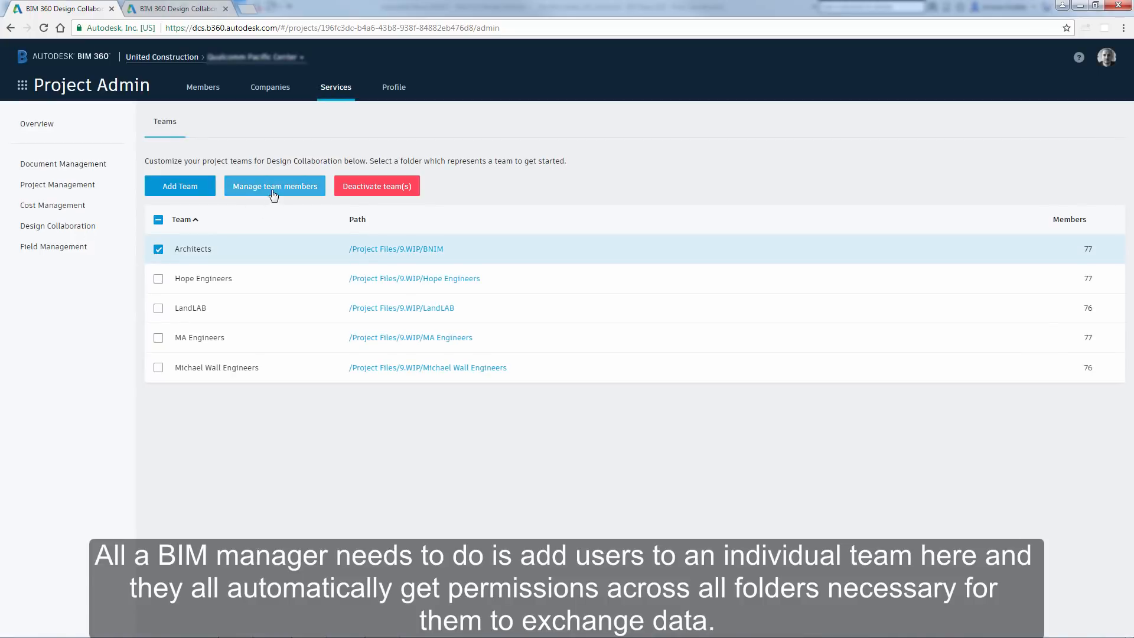
left_click(274, 186)
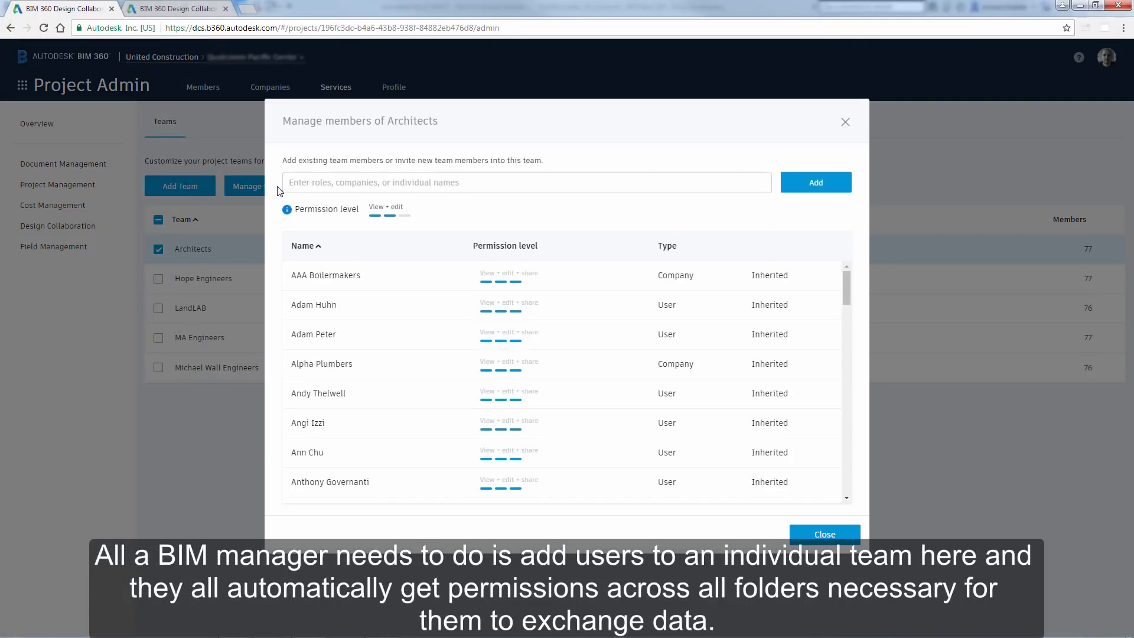
type("paul")
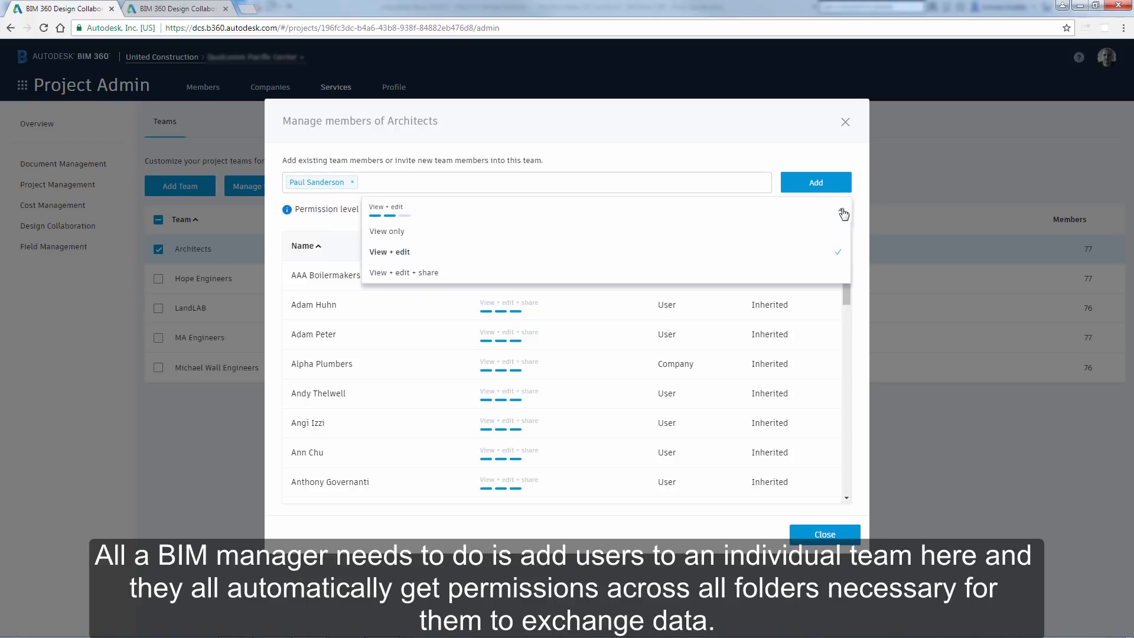
left_click(386, 231)
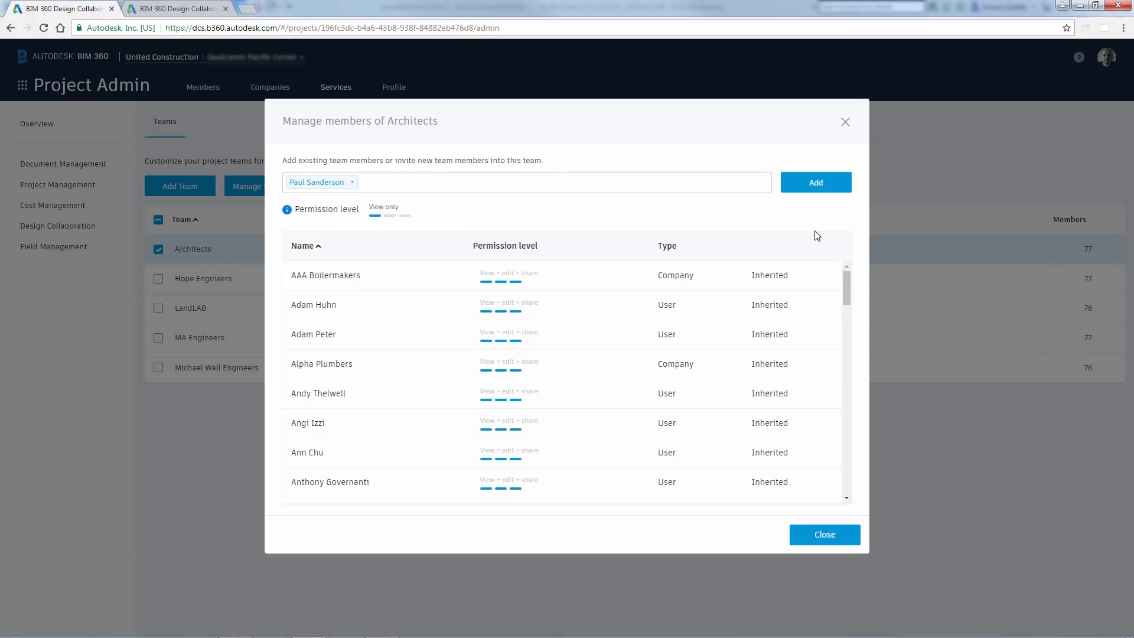
left_click(389, 210)
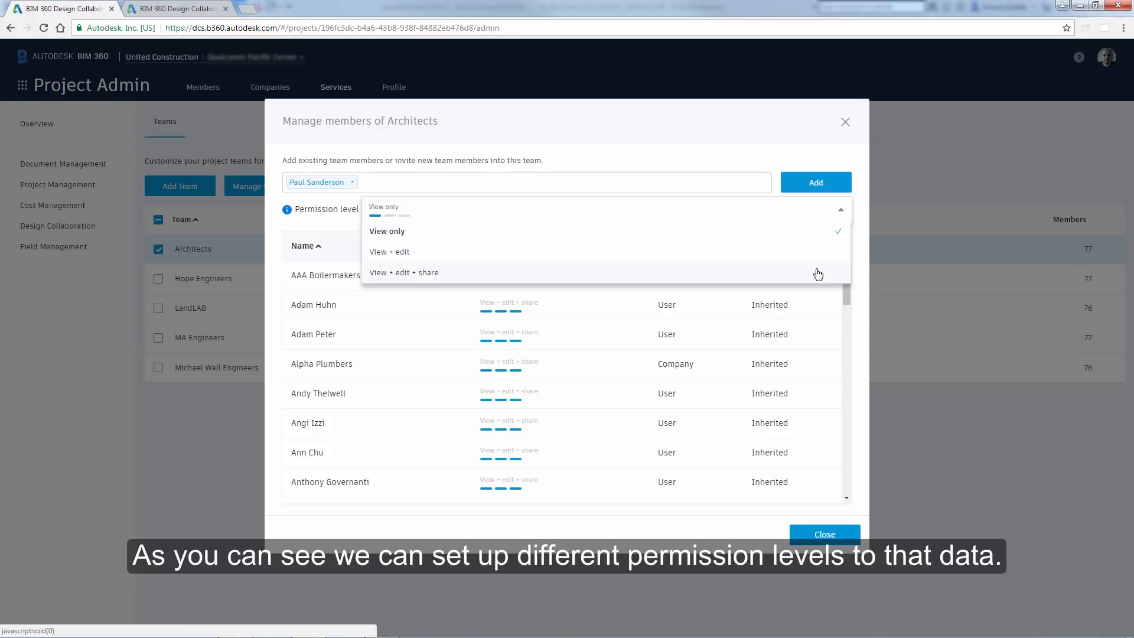
left_click(404, 273)
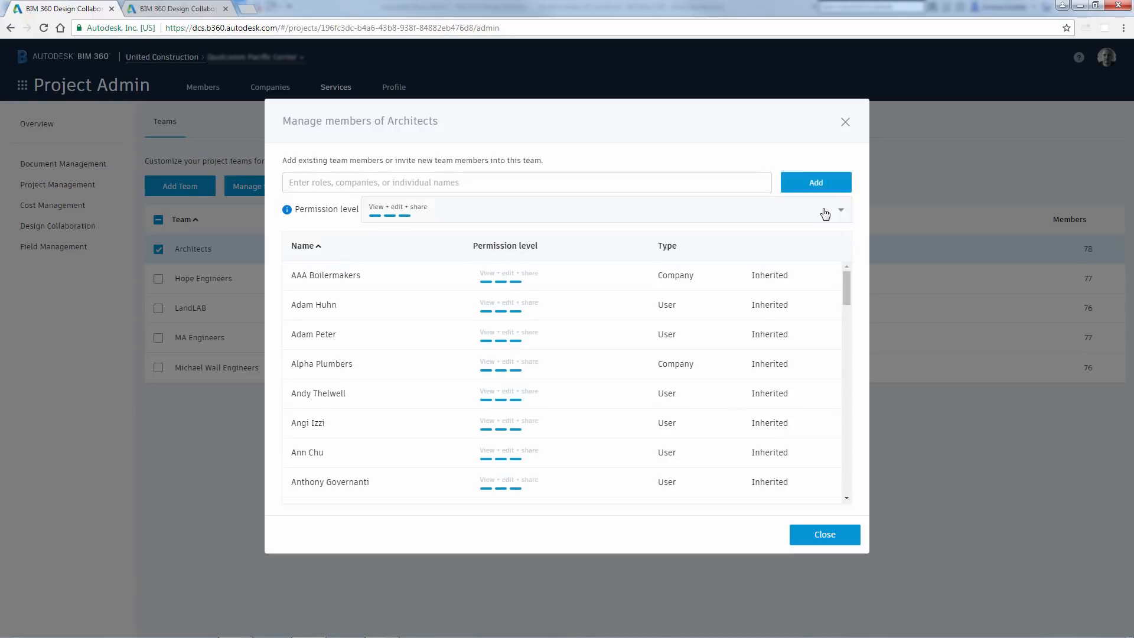
scroll("down", 3)
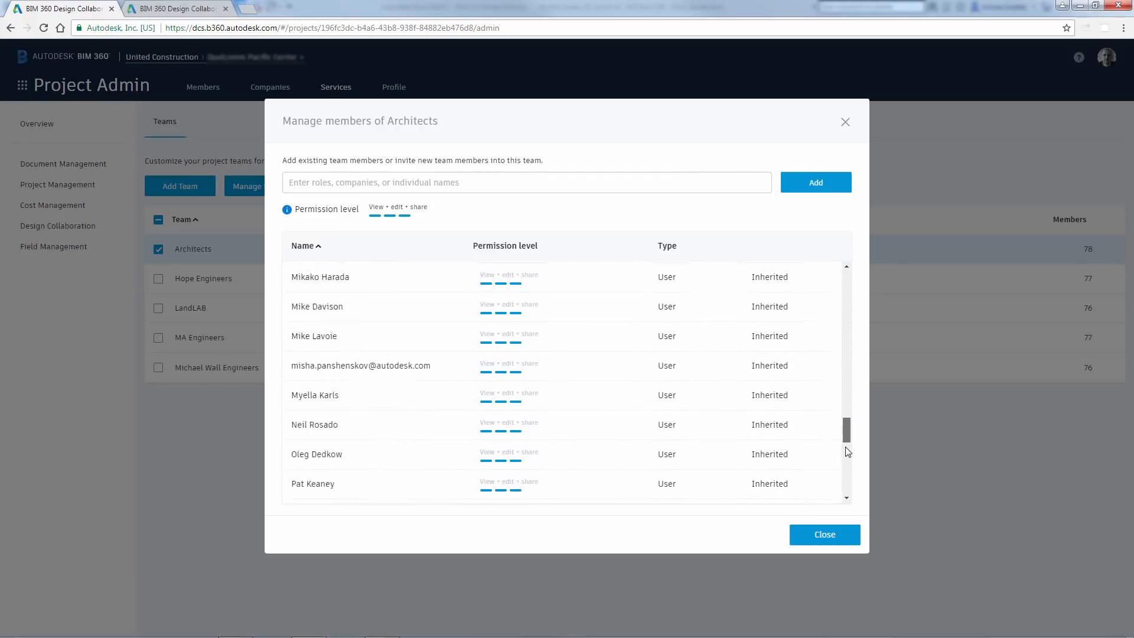
scroll("down", 3)
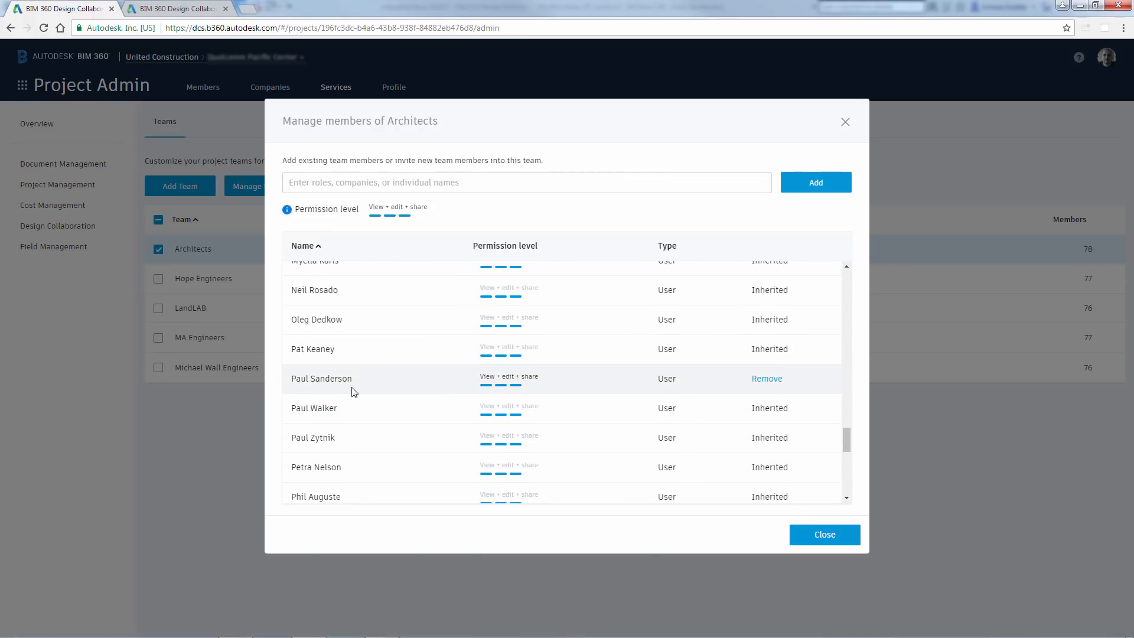
left_click(824, 535)
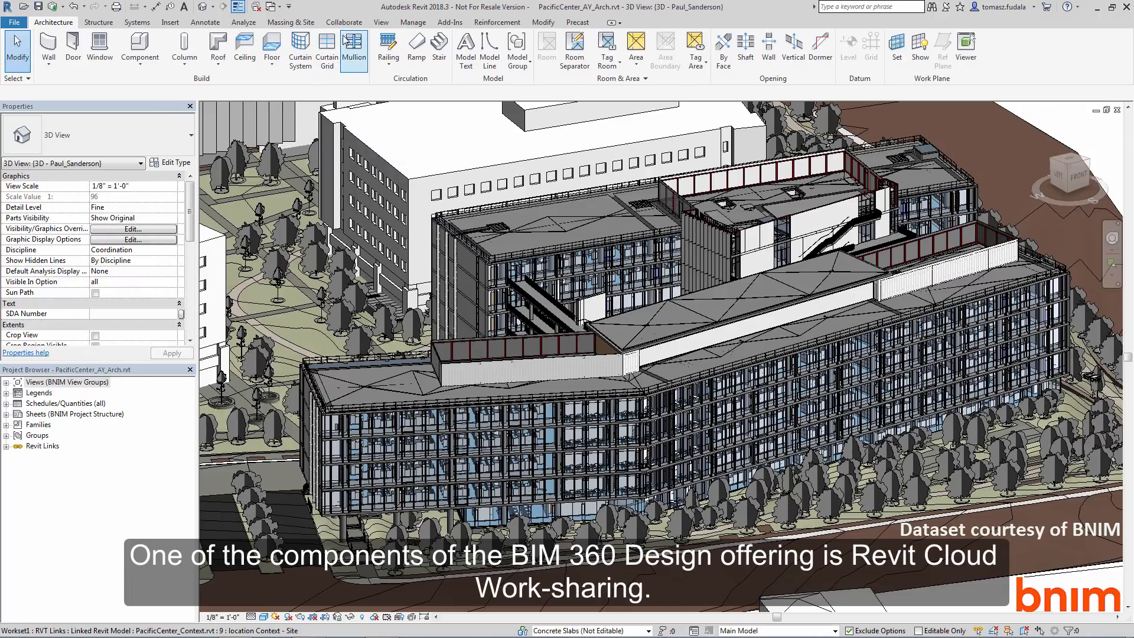
- In Revit's Collaborate Publish Settings, check the view and sheet sets to publish to the cloud
left_click(343, 22)
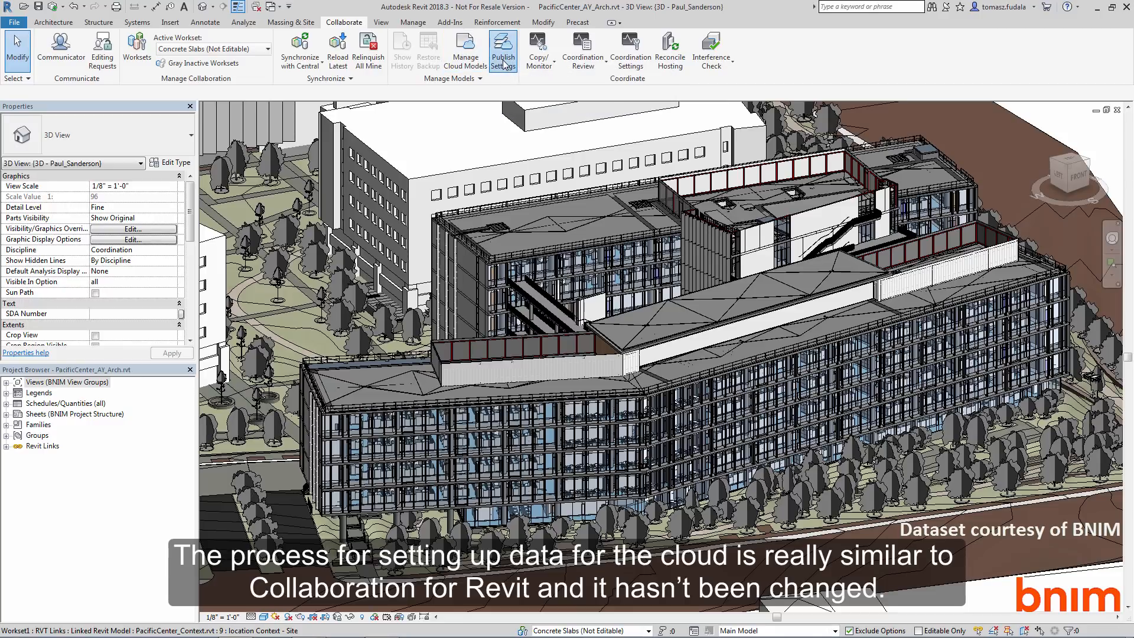
left_click(503, 49)
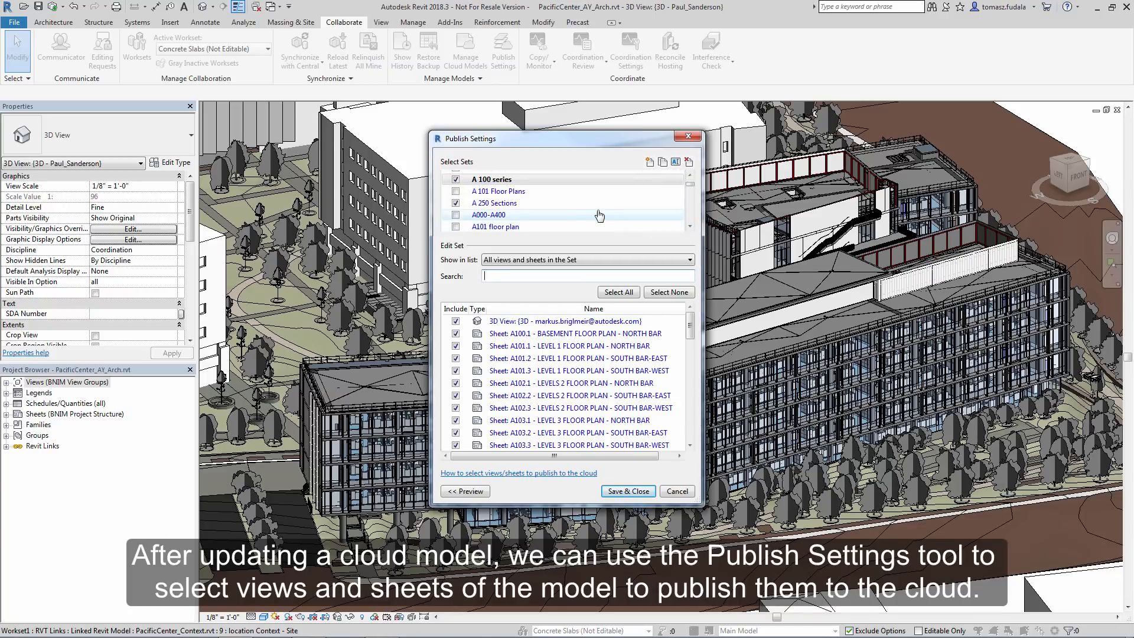
left_click(495, 202)
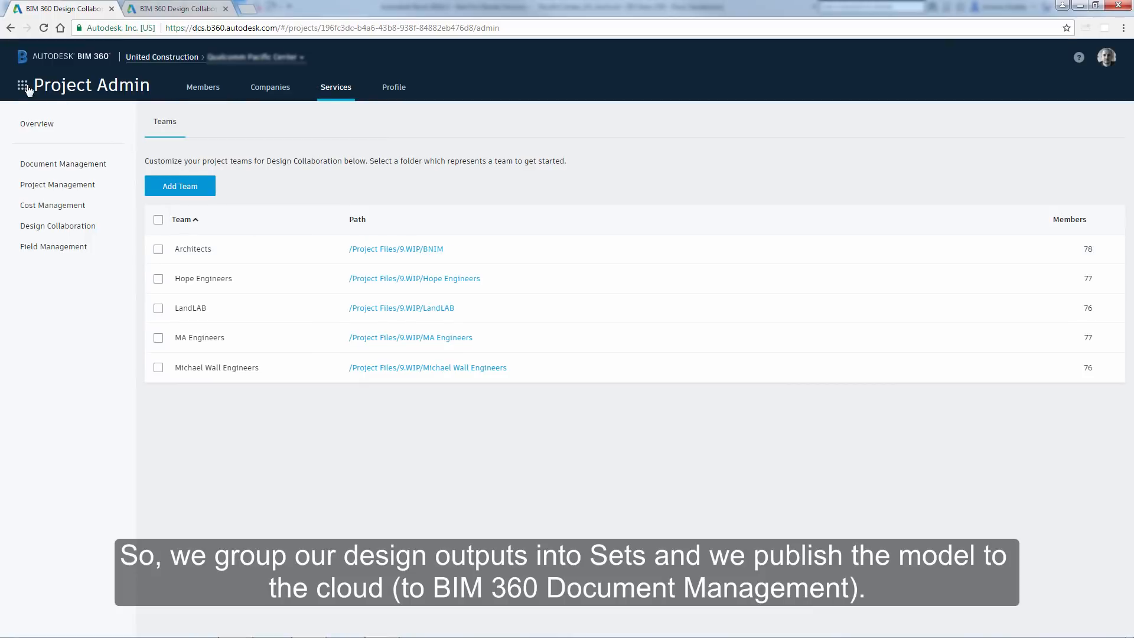
- Switch to the Design Collaboration module and load the Architects team's aggregated Project Model
left_click(21, 85)
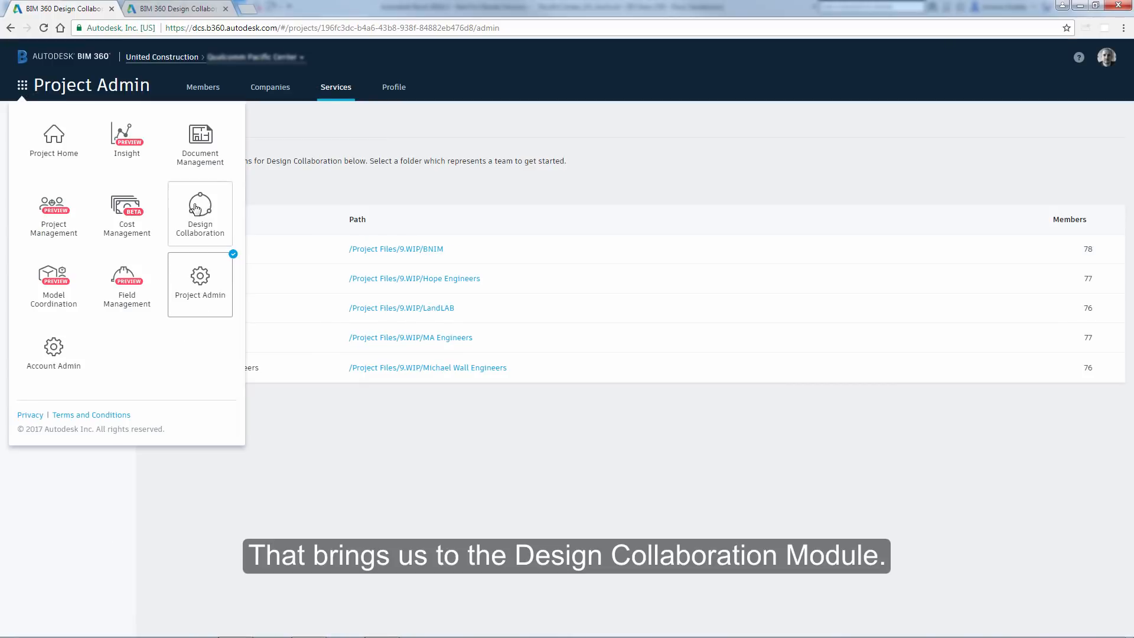
left_click(200, 212)
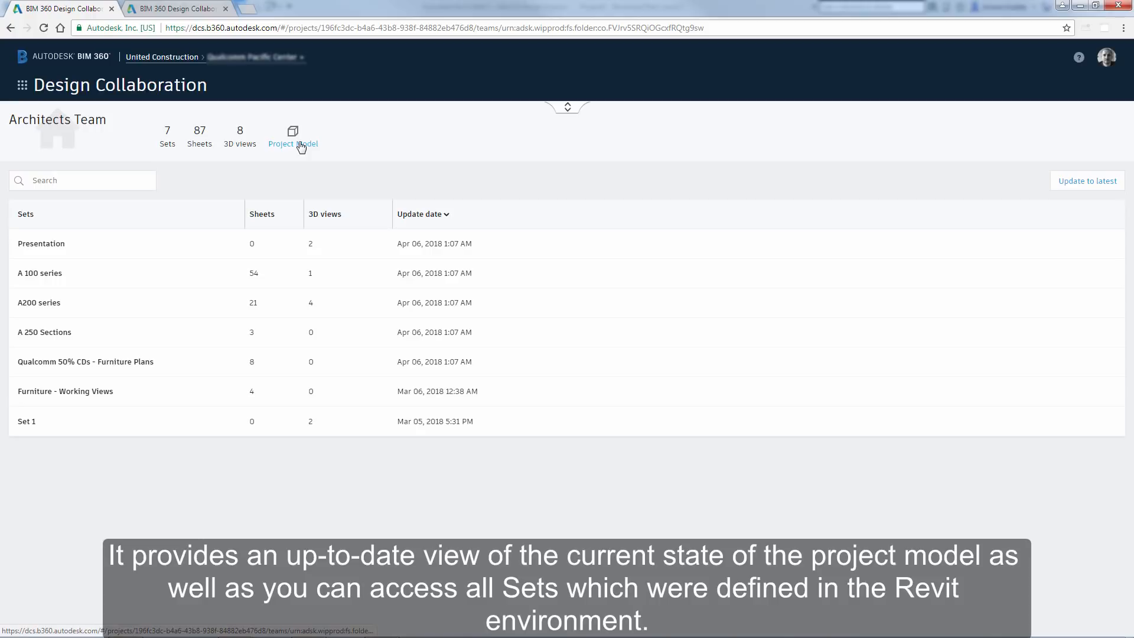
mouse_move(292, 136)
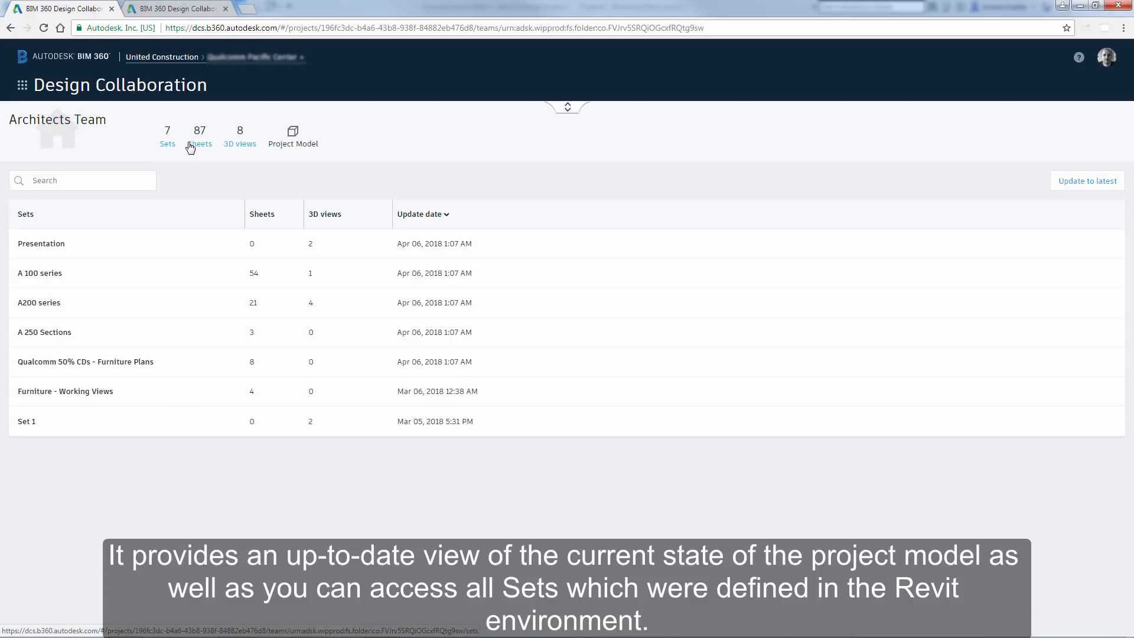
mouse_move(199, 137)
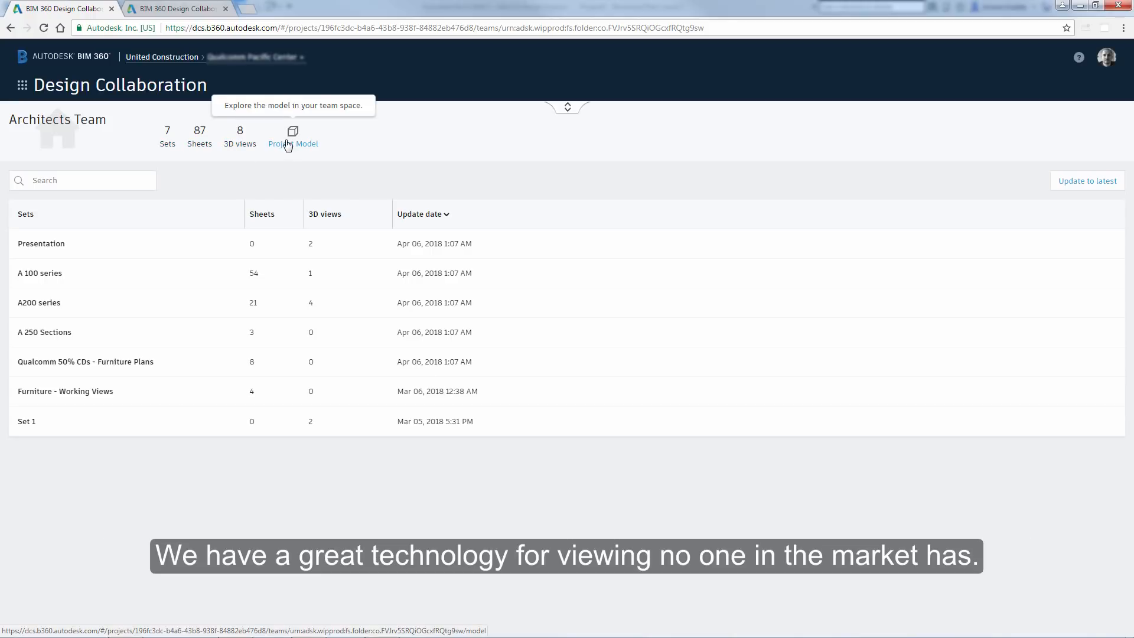
left_click(293, 131)
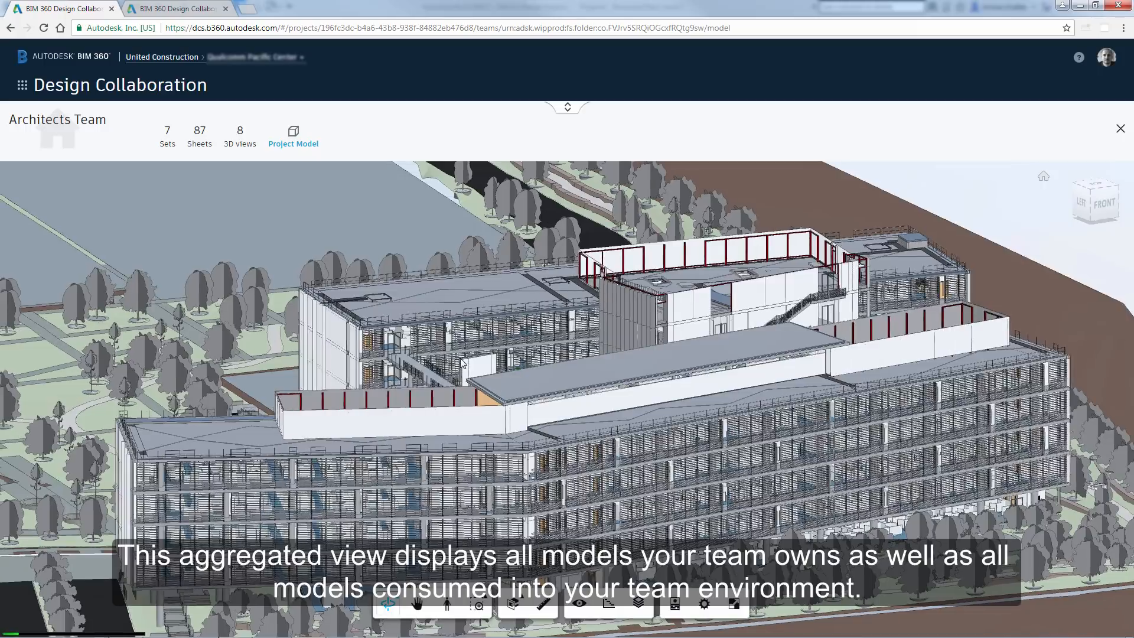
left_click_drag(463, 362, 620, 434)
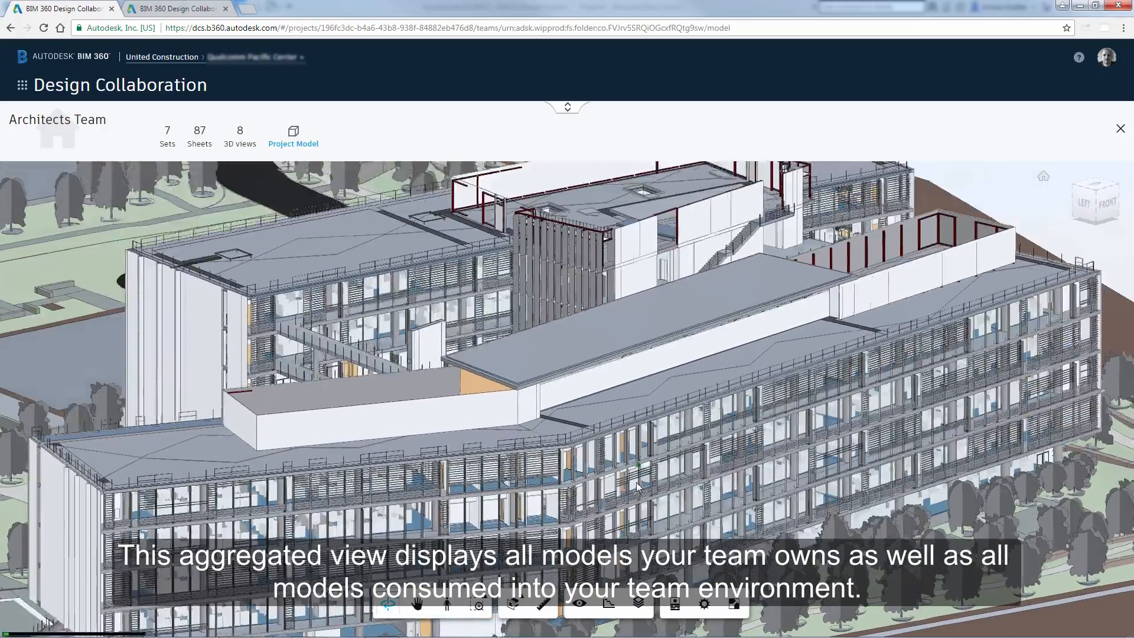
left_click(639, 604)
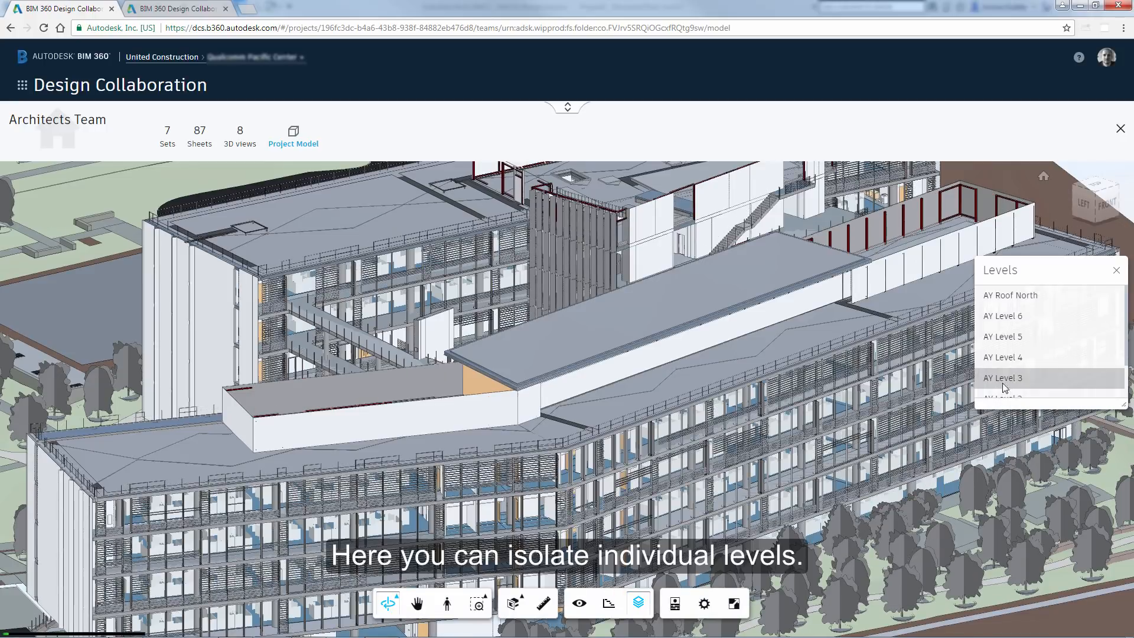
mouse_move(1005, 357)
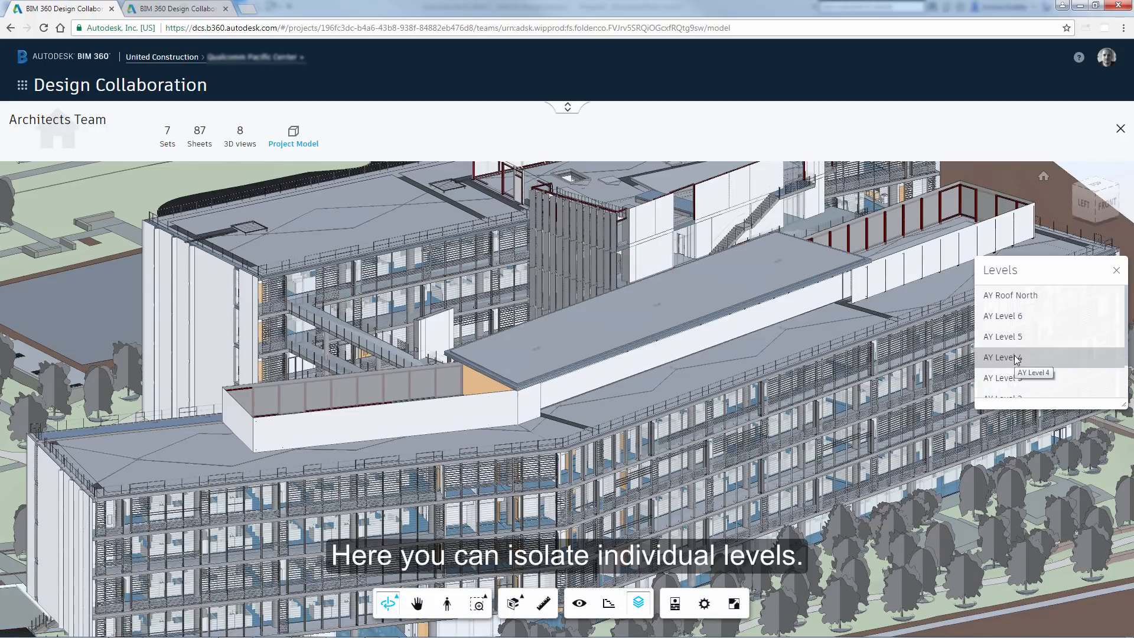
left_click(1003, 356)
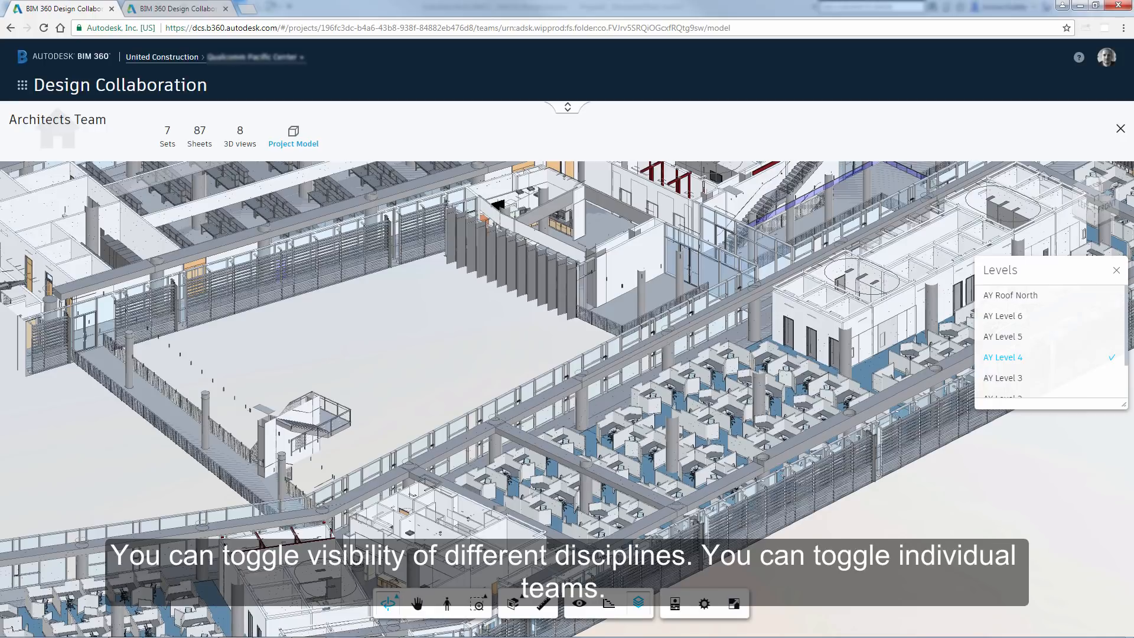
left_click(579, 604)
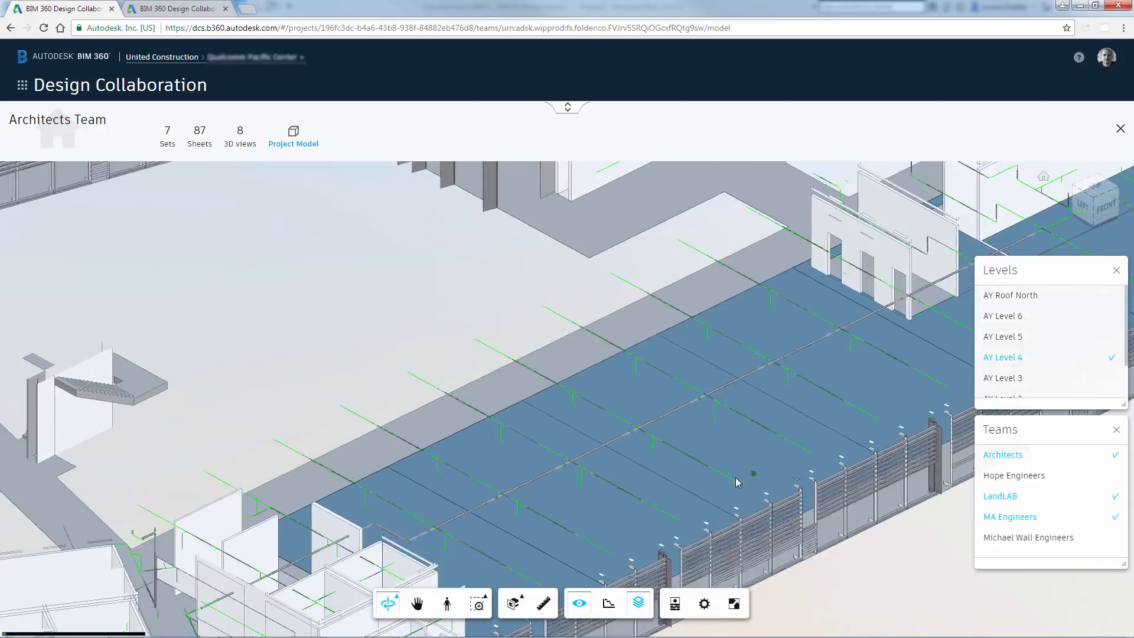
left_click(1011, 516)
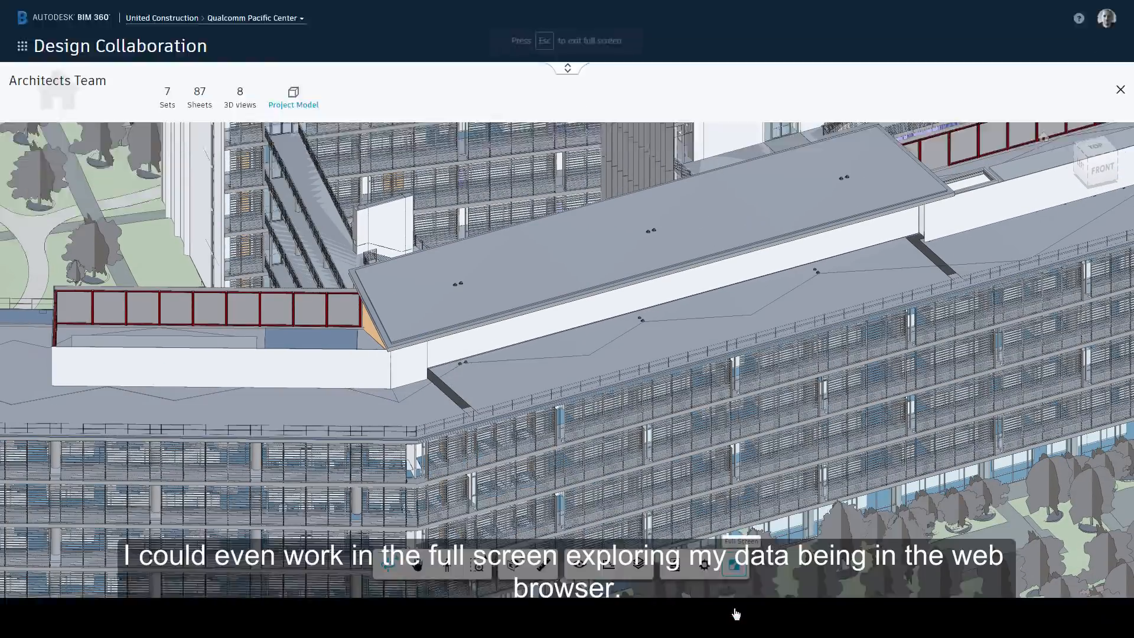
left_click(734, 566)
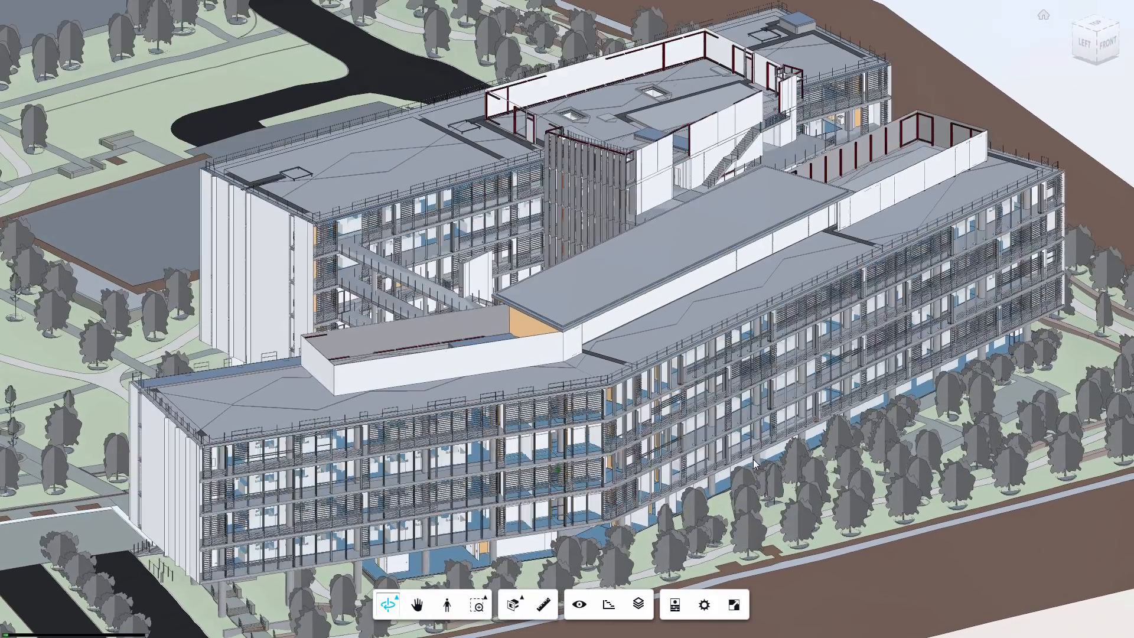
left_click(734, 605)
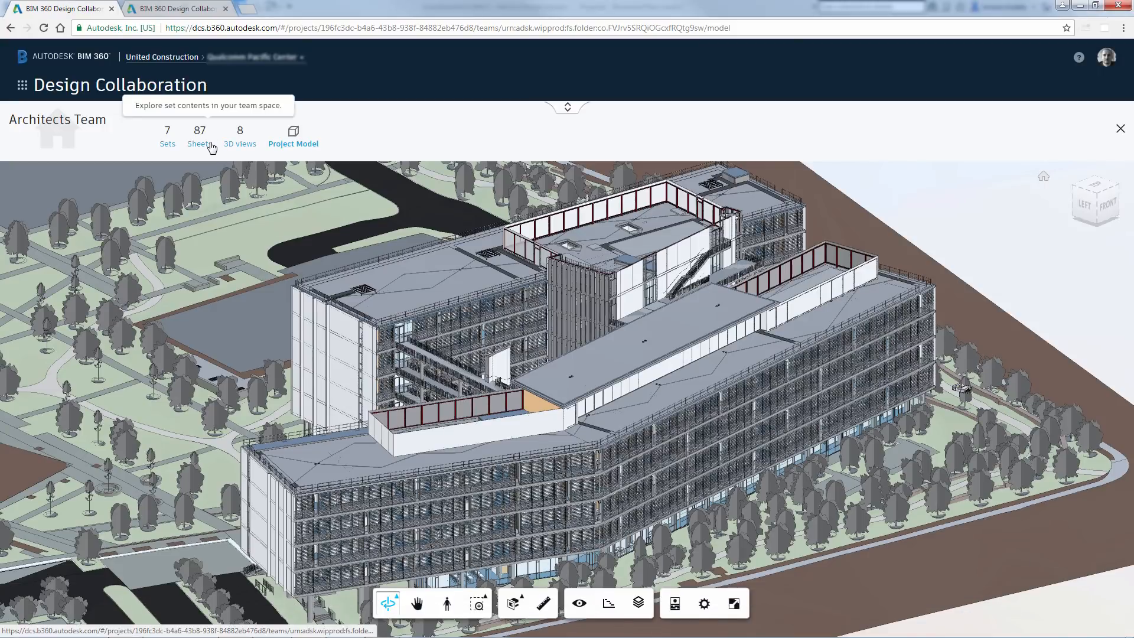
left_click(167, 137)
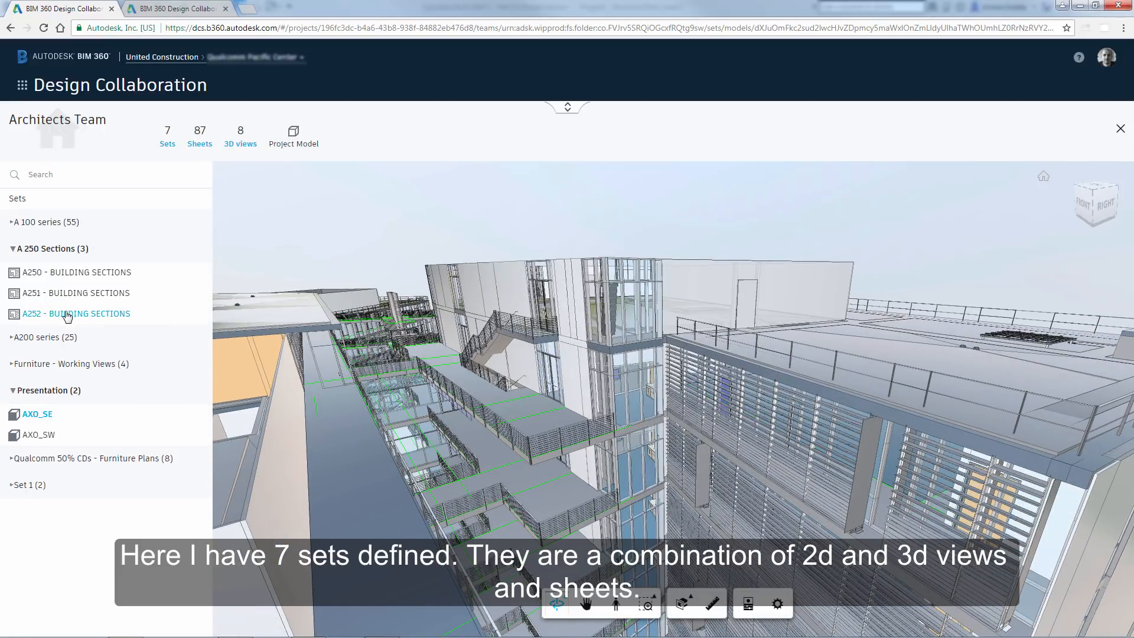
left_click(76, 313)
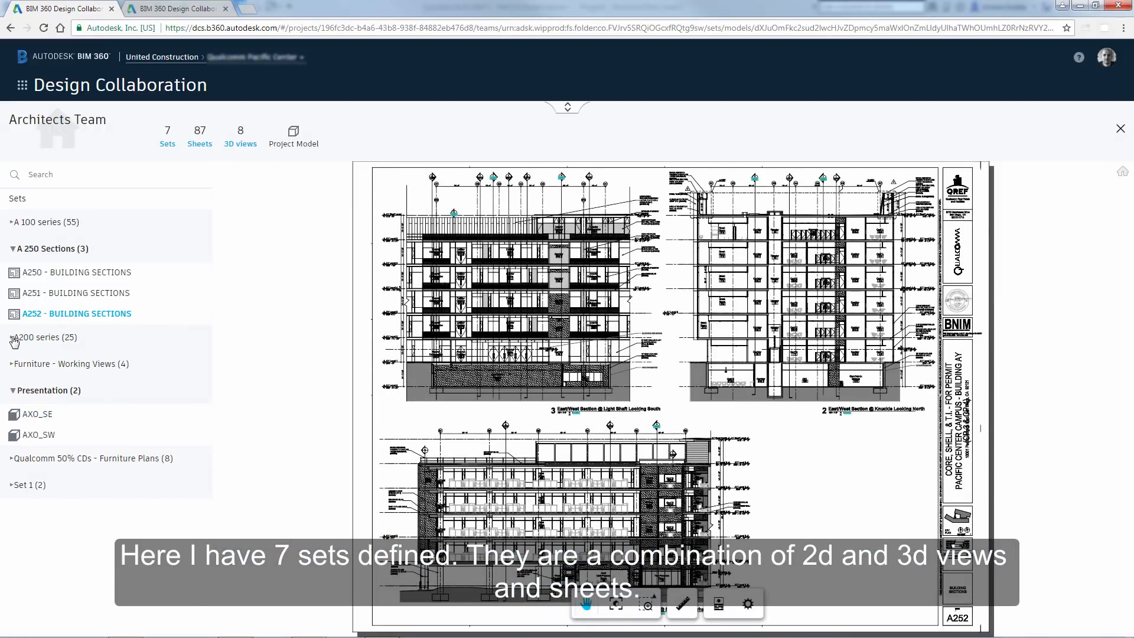
left_click(9, 337)
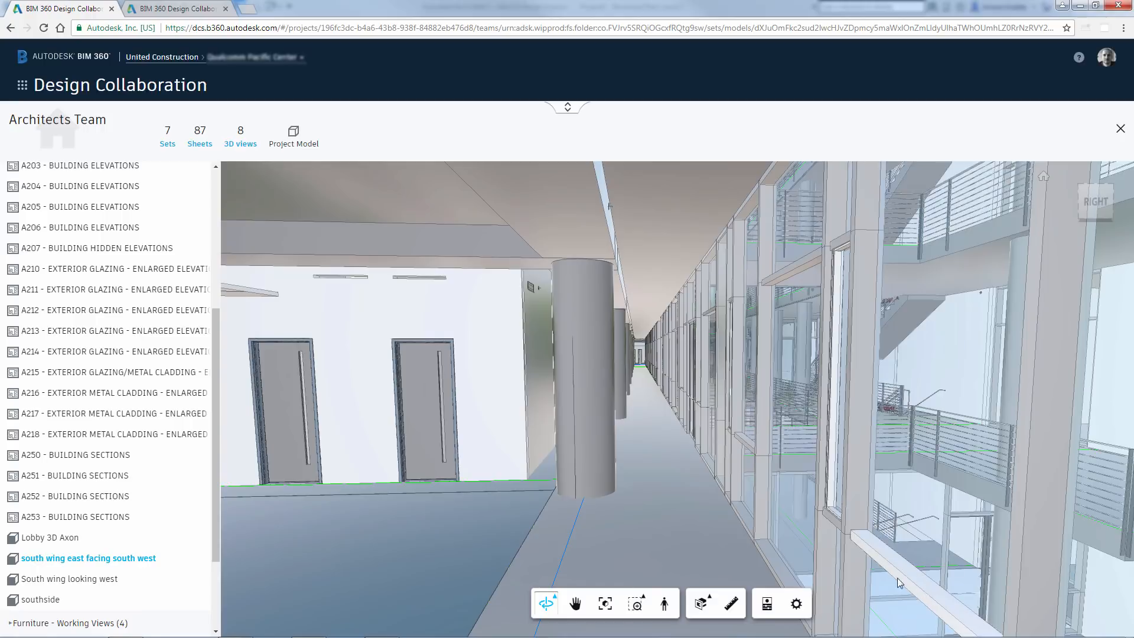
left_click(294, 136)
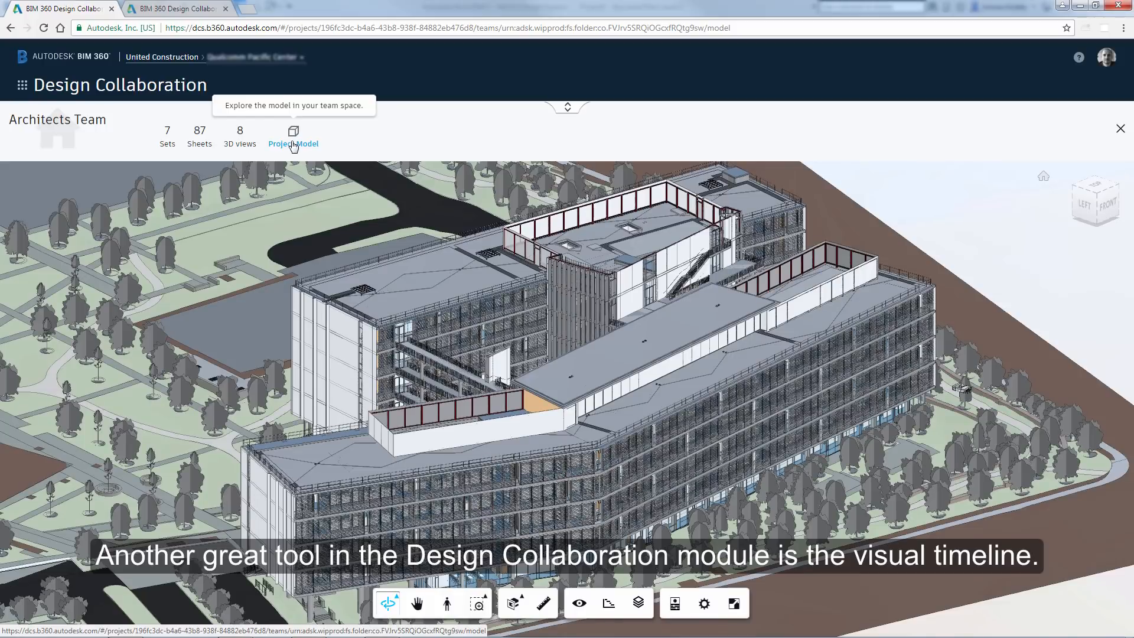
- Expand the visual timeline showing Shared and Architects package lanes above the Project Model
left_click(567, 107)
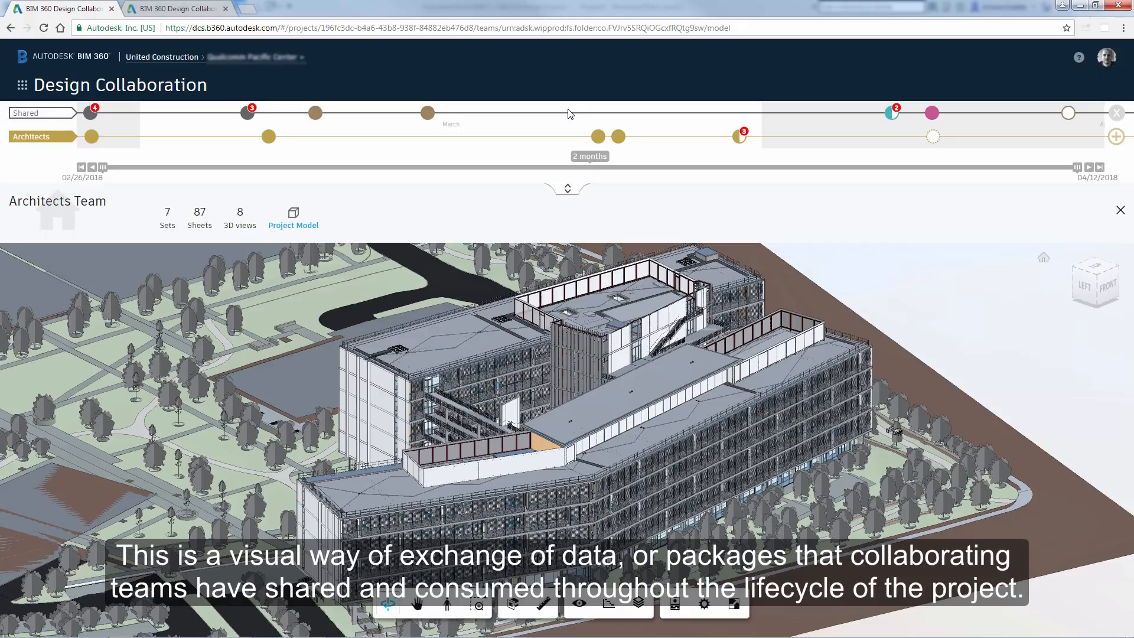
mouse_move(569, 194)
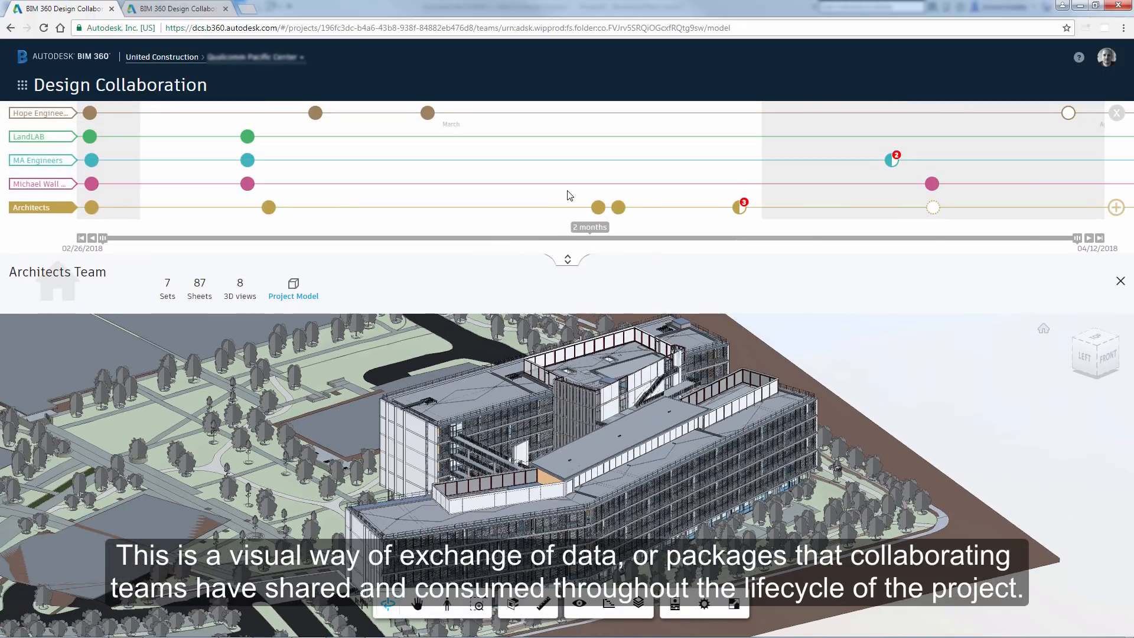
mouse_move(41, 190)
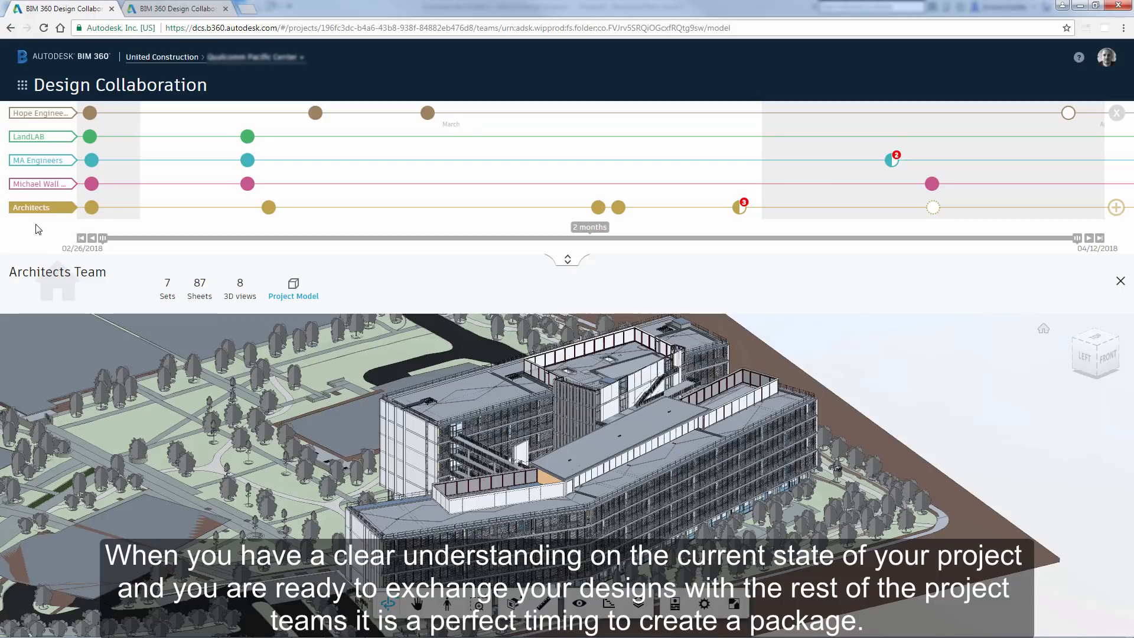
mouse_move(1033, 229)
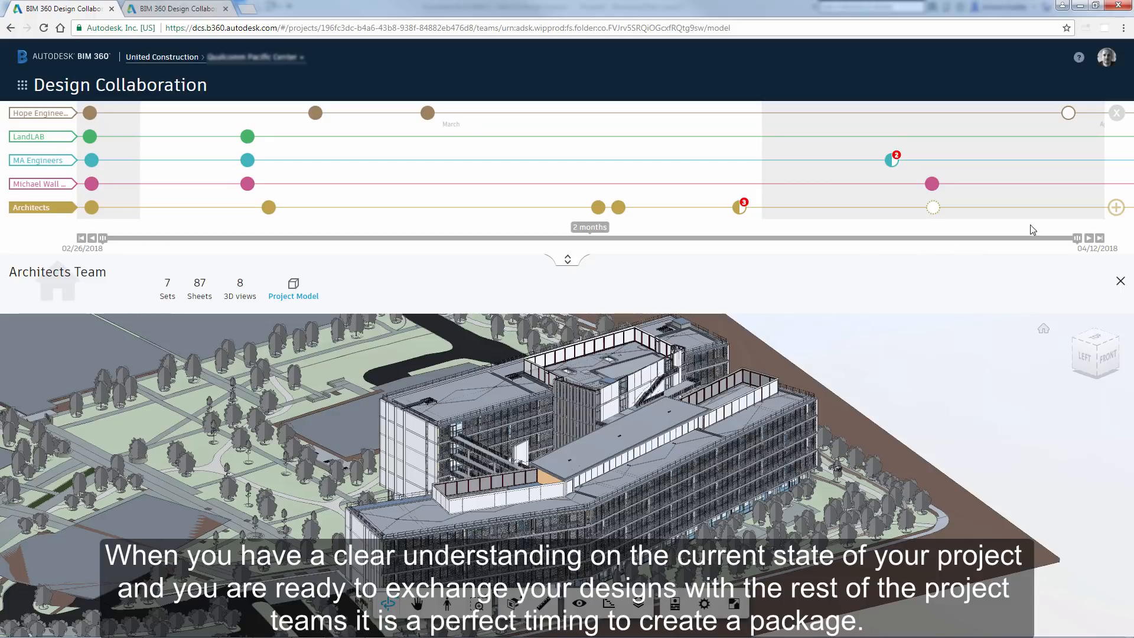
mouse_move(1115, 208)
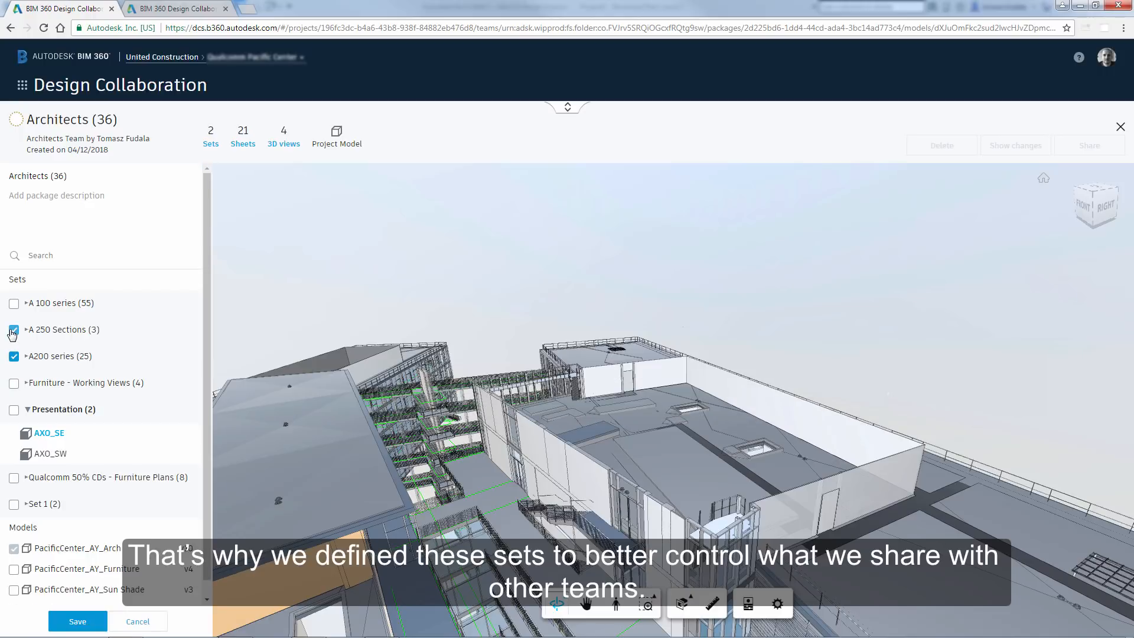
- Include the A 250 Sections set in the Architects (36) package and share it with the other teams
left_click(14, 383)
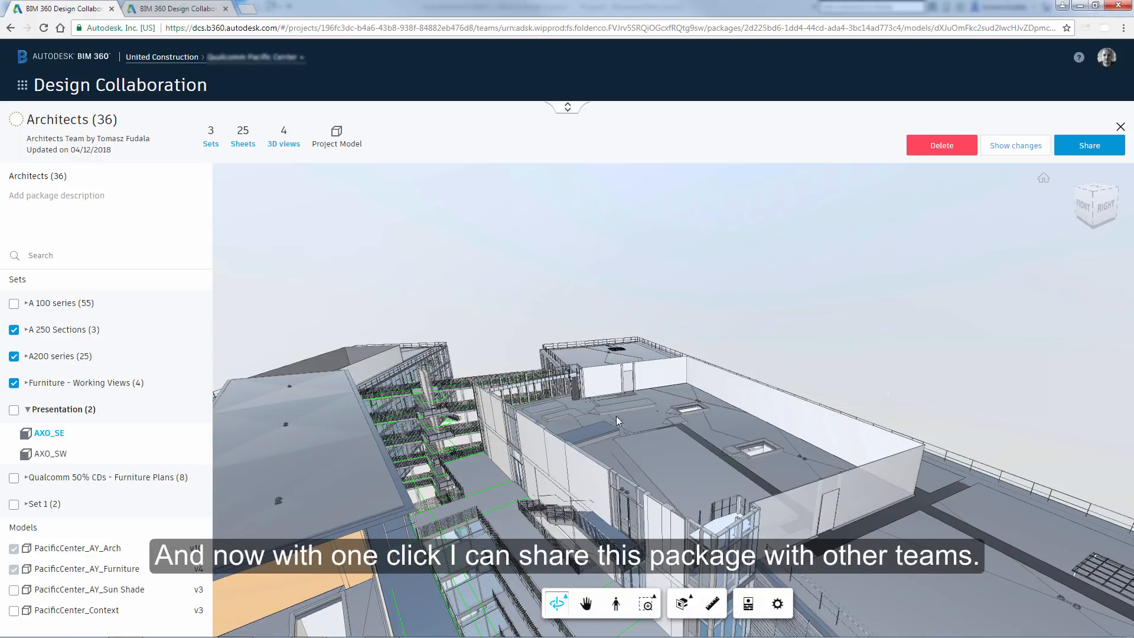
left_click(1090, 145)
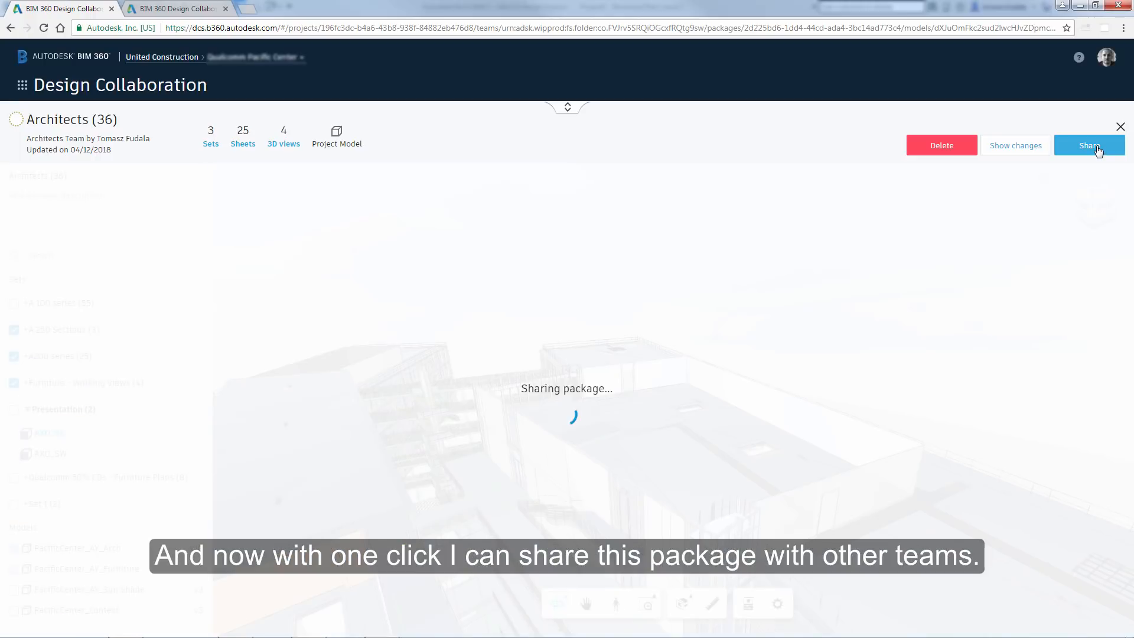
- Confirm the share and drag the range slider so the timeline spans about the last 8 minutes
left_click(1090, 145)
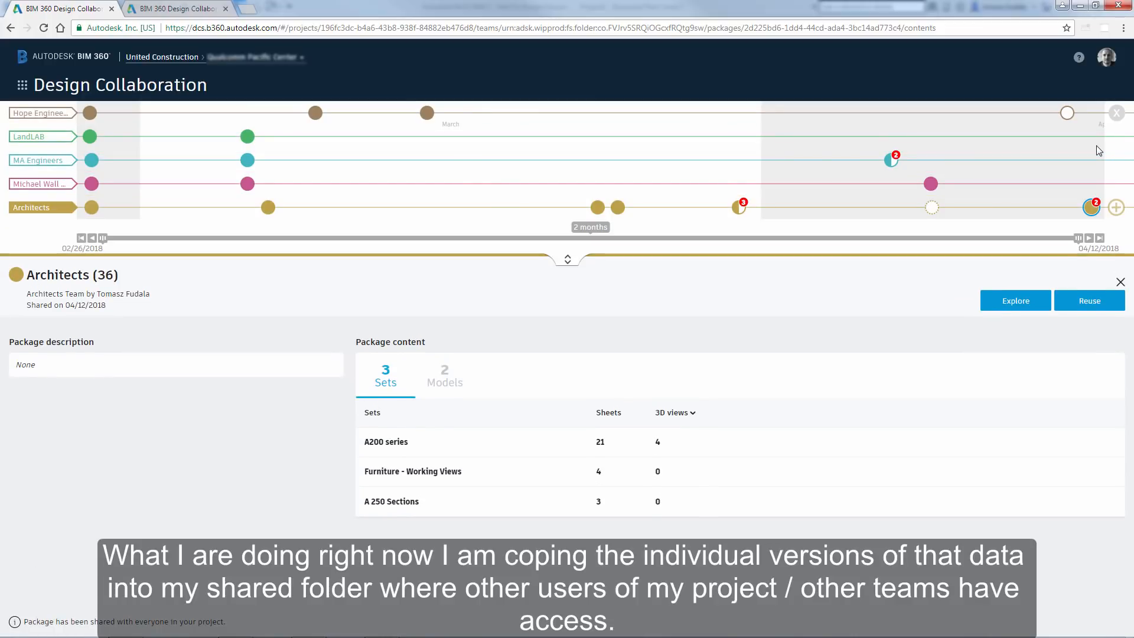
mouse_move(104, 237)
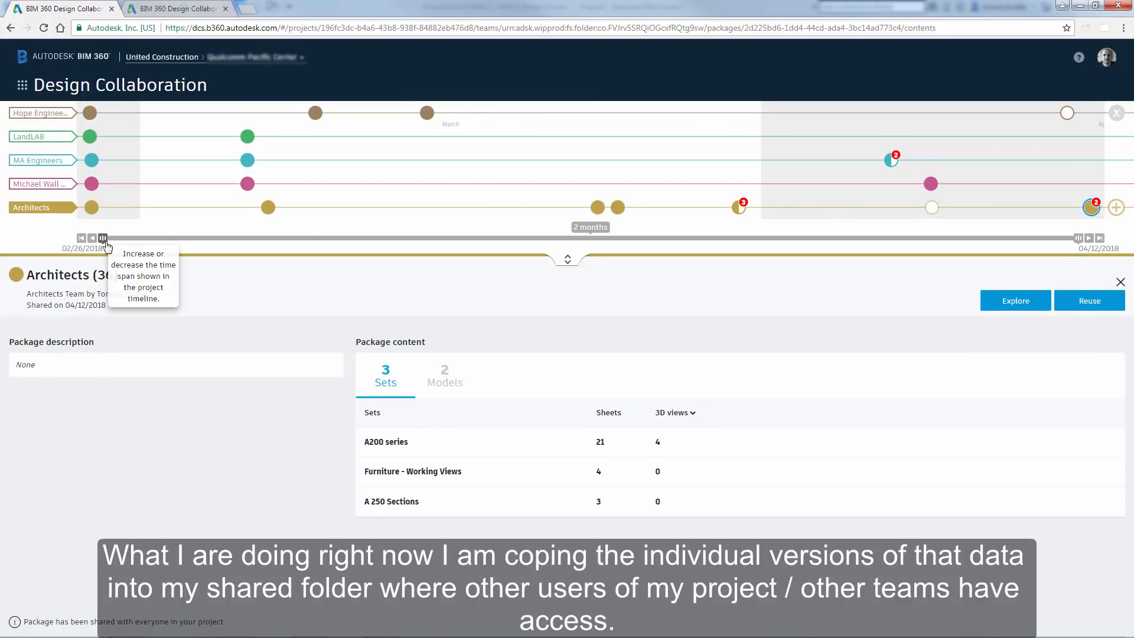
left_click_drag(102, 238, 535, 238)
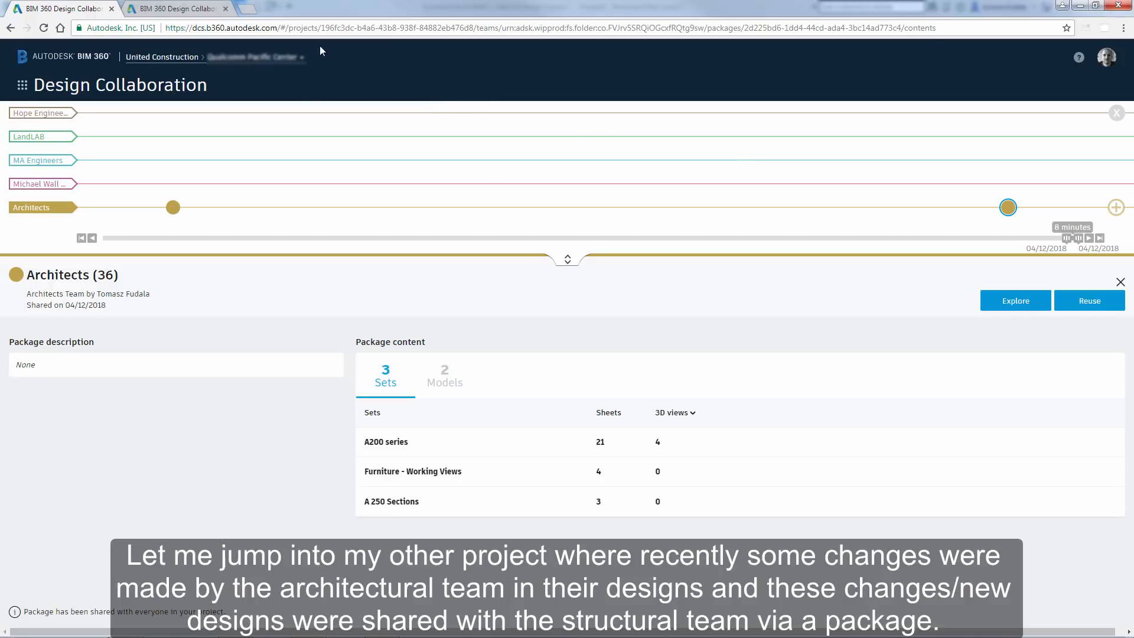
- Switch to the Small Medical Center project and open the newest Architecture (4) package on the timeline
left_click(174, 8)
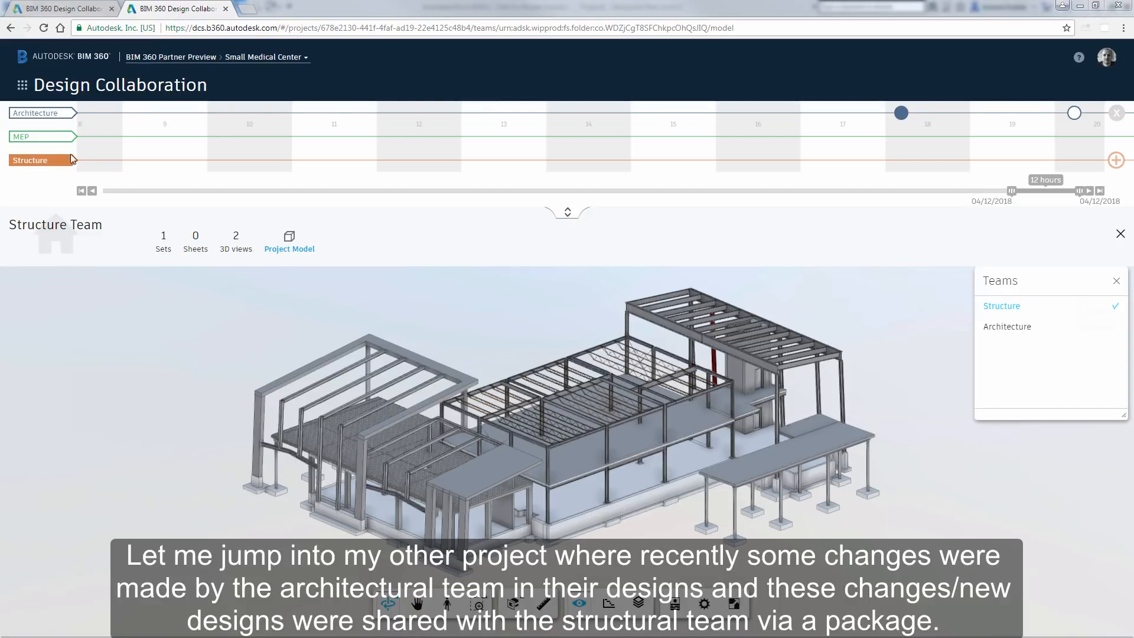
mouse_move(496, 280)
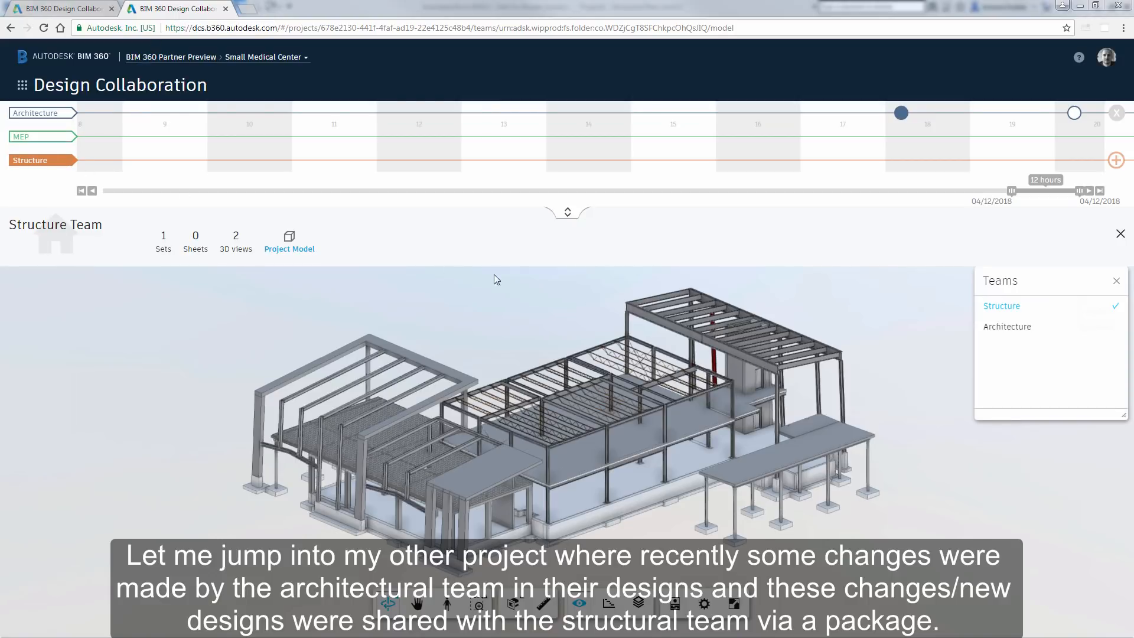
left_click(1007, 326)
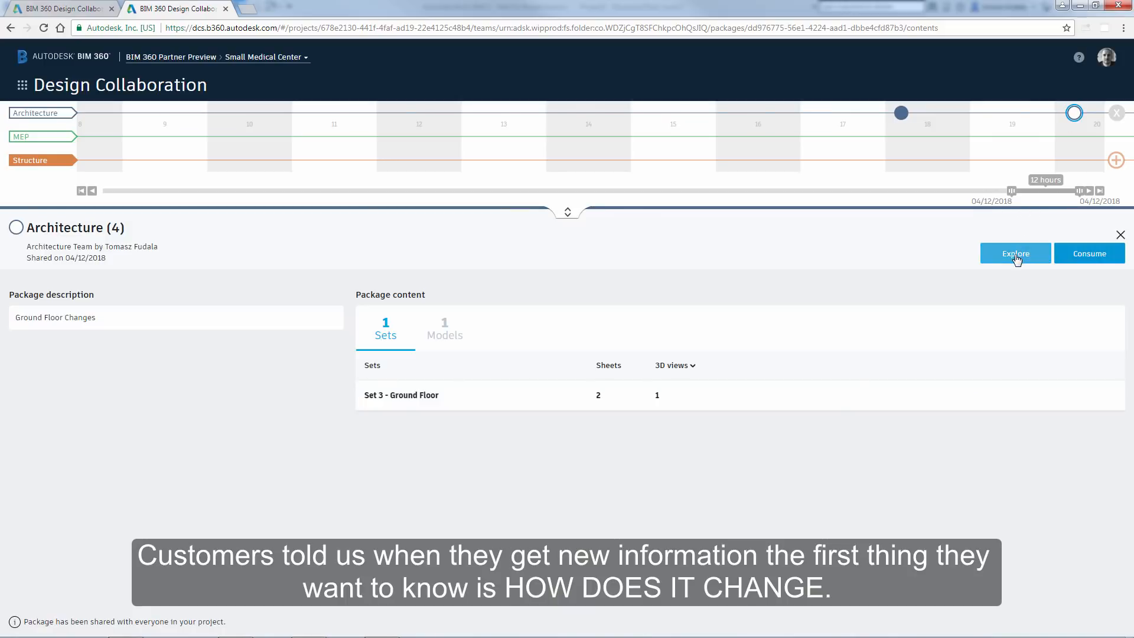
- Explore the Ground Floor 3D view and show its changes: 1 added, 1 removed, 11 modified
left_click(1016, 253)
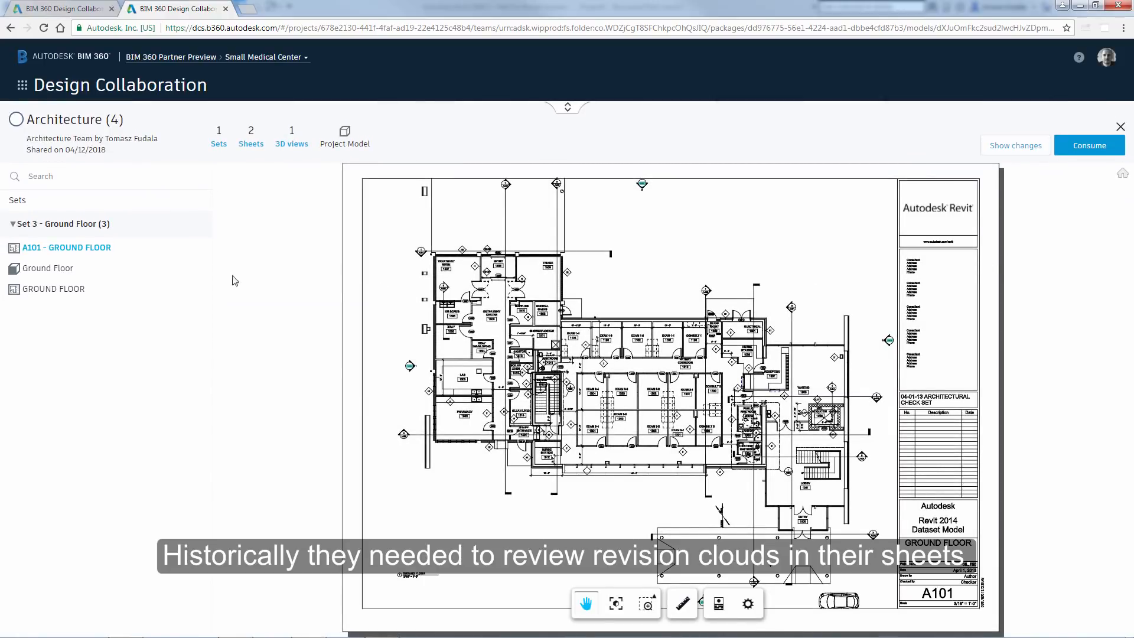
left_click(48, 268)
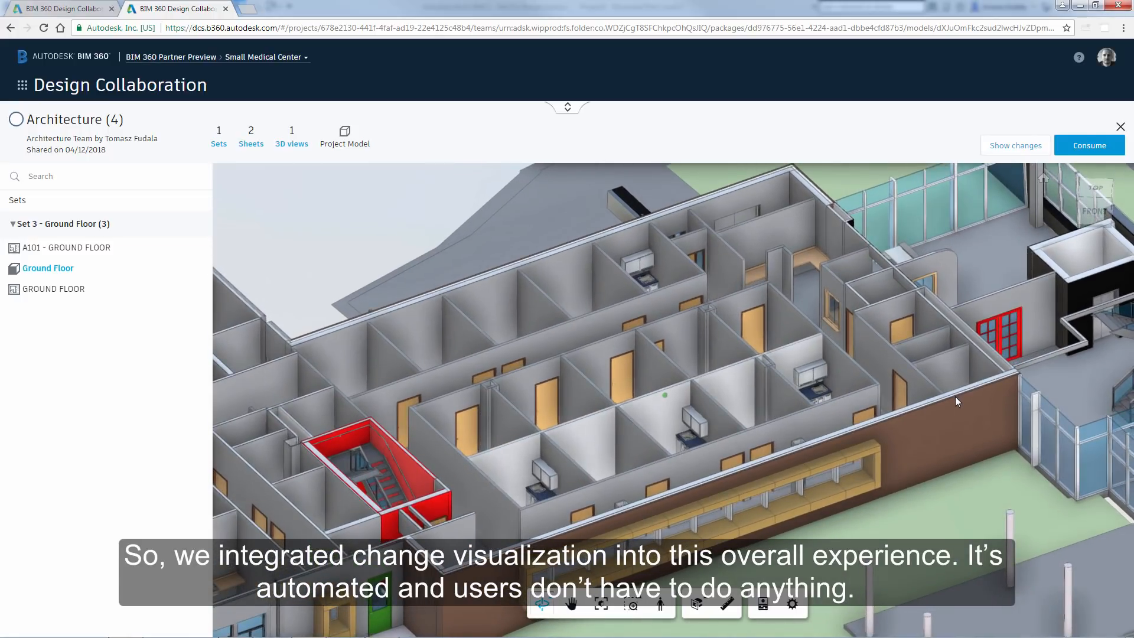
left_click(1015, 145)
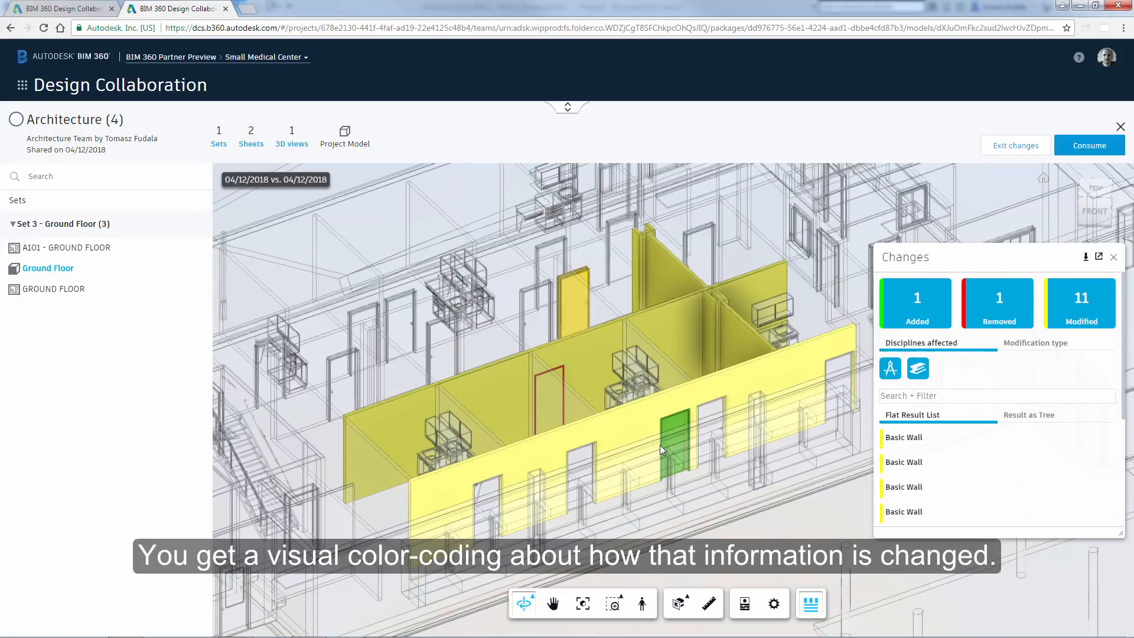
- Toggle the Removed and Modified change categories, then group the results as a tree
left_click(1081, 302)
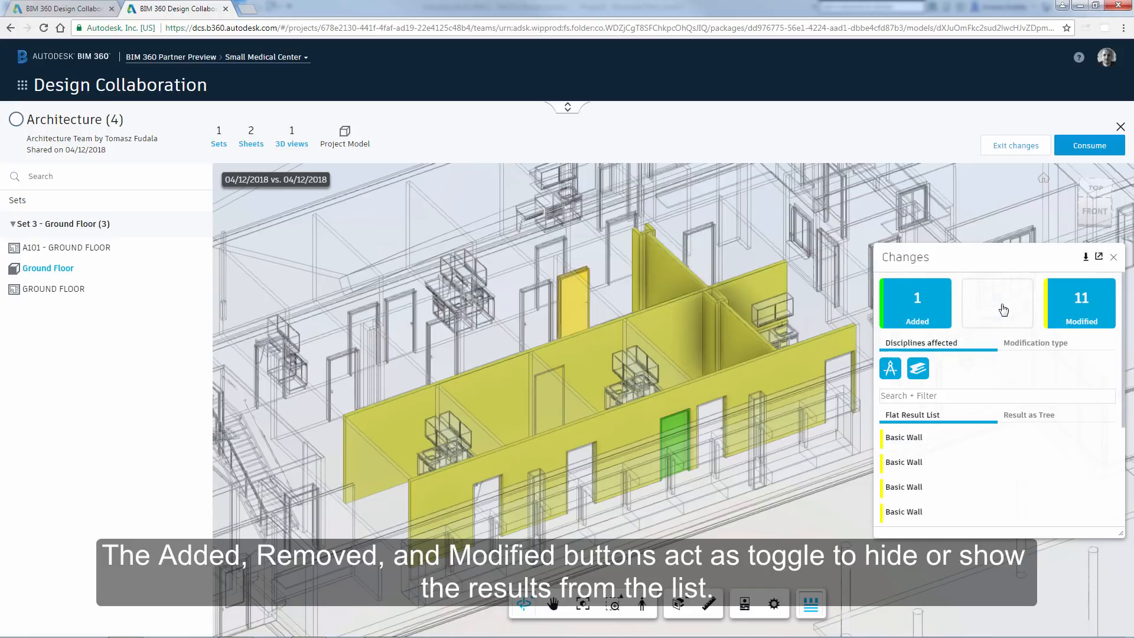
left_click(997, 303)
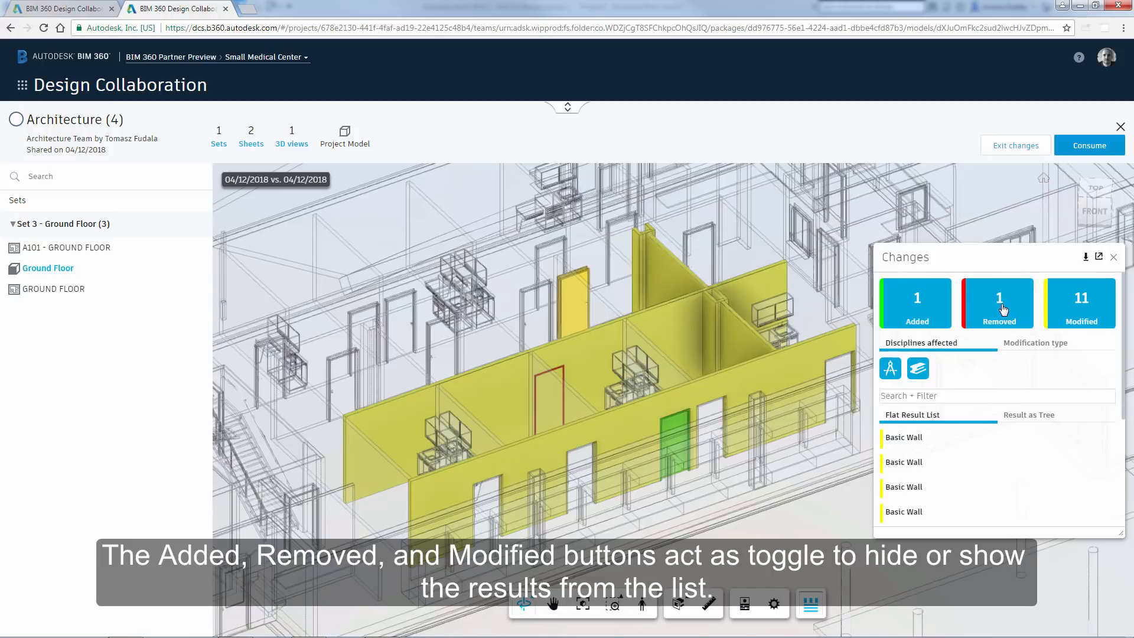
left_click(1081, 302)
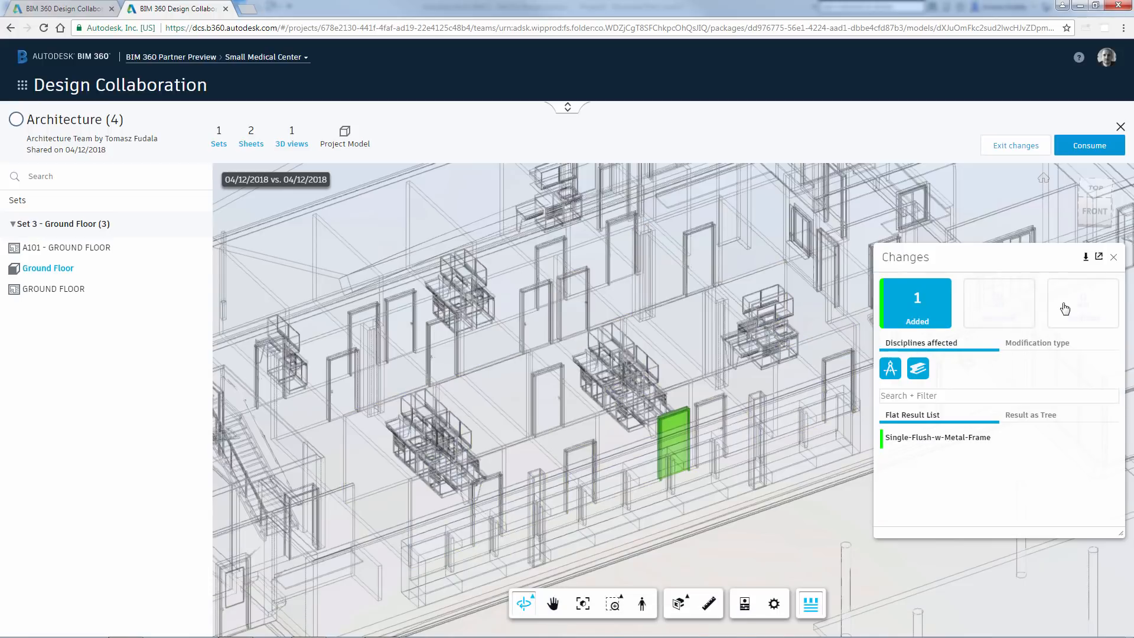
left_click(999, 302)
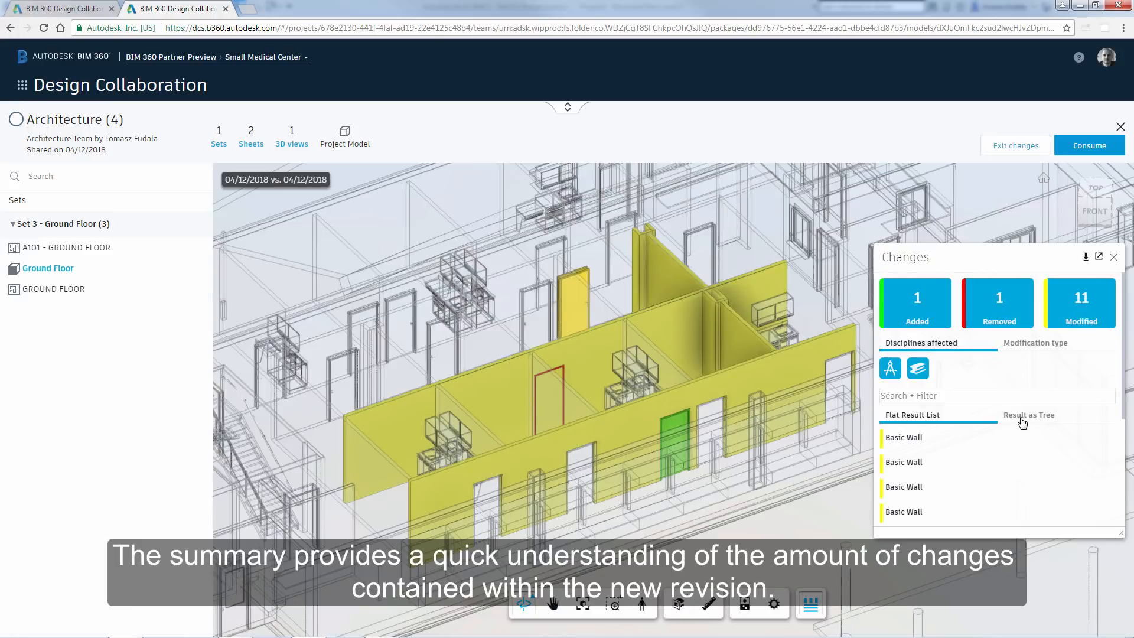
left_click(1029, 415)
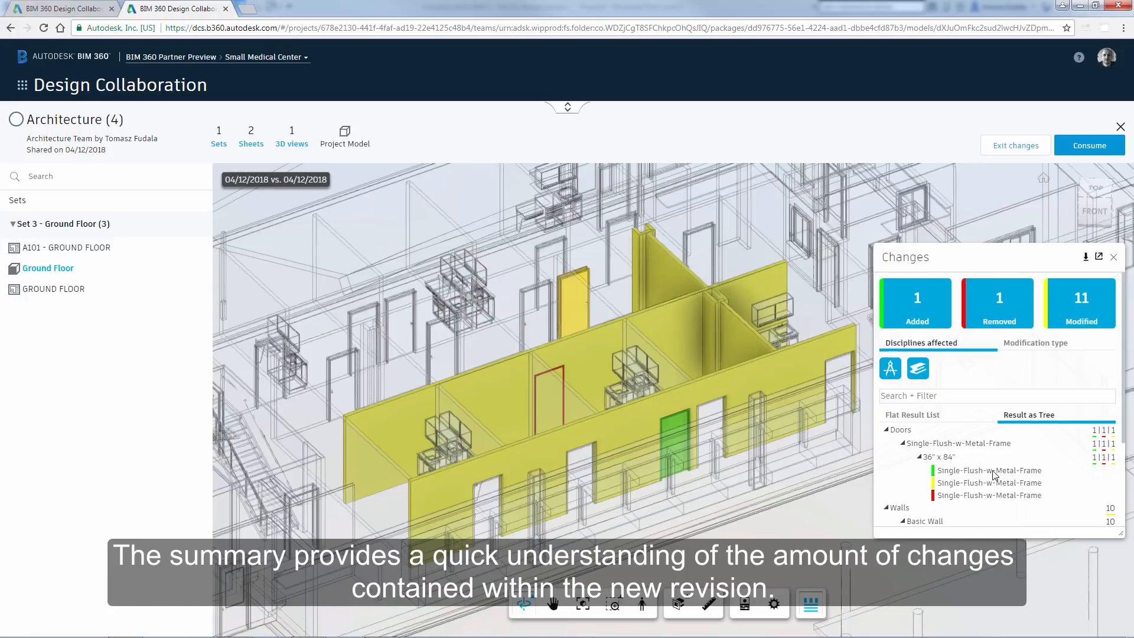
- Inspect the added door, the removed door and a modified Basic Wall in the model
left_click(988, 470)
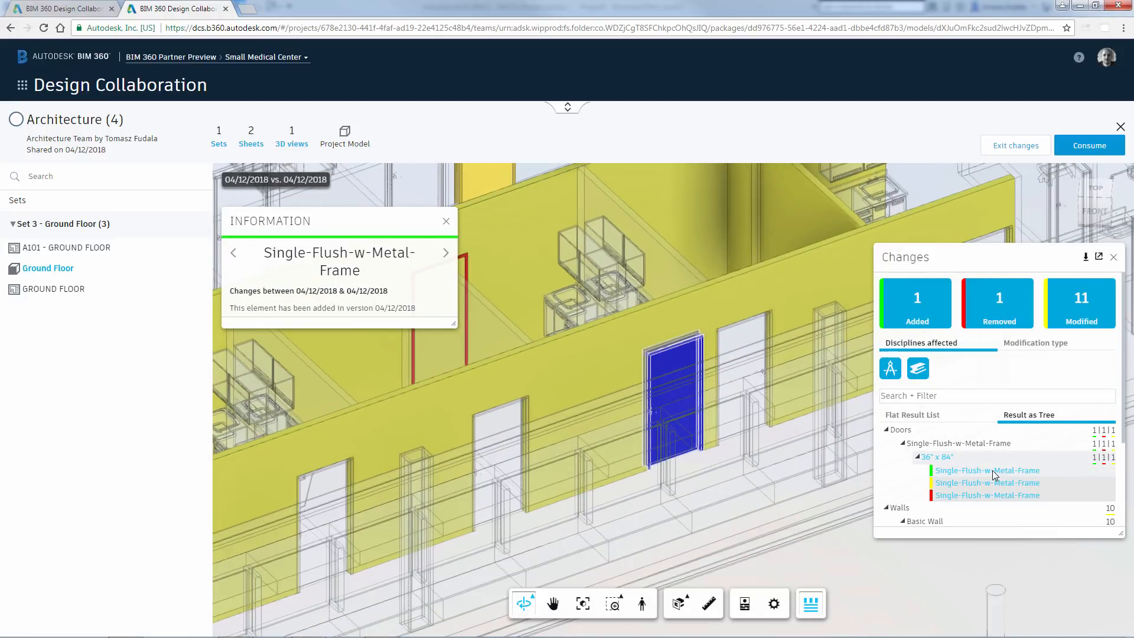
left_click(988, 495)
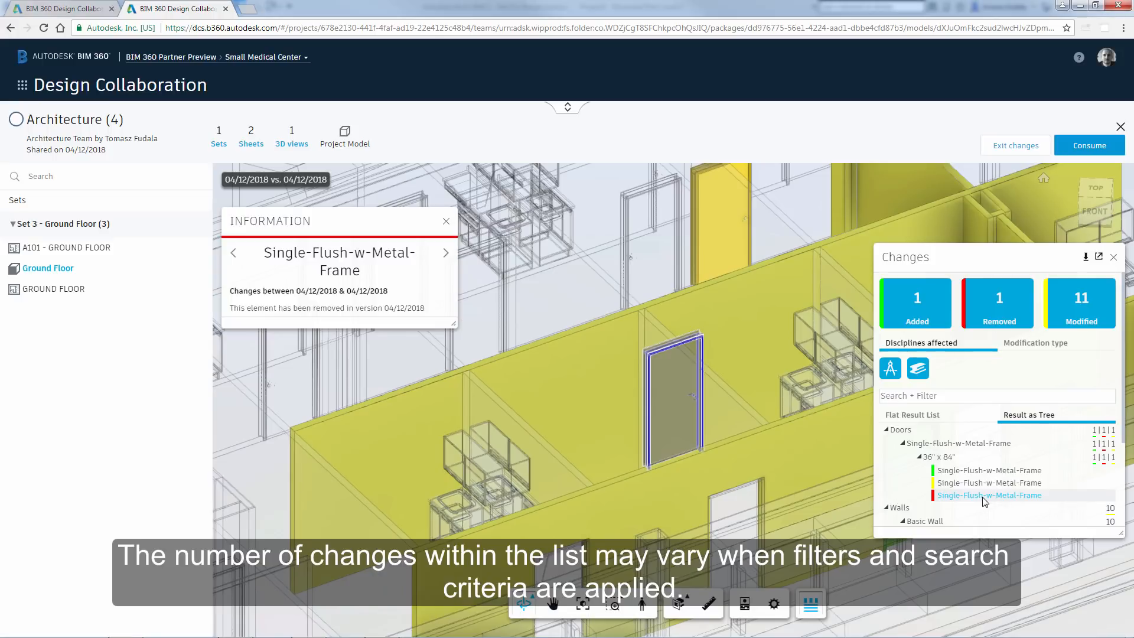
scroll("down", 3)
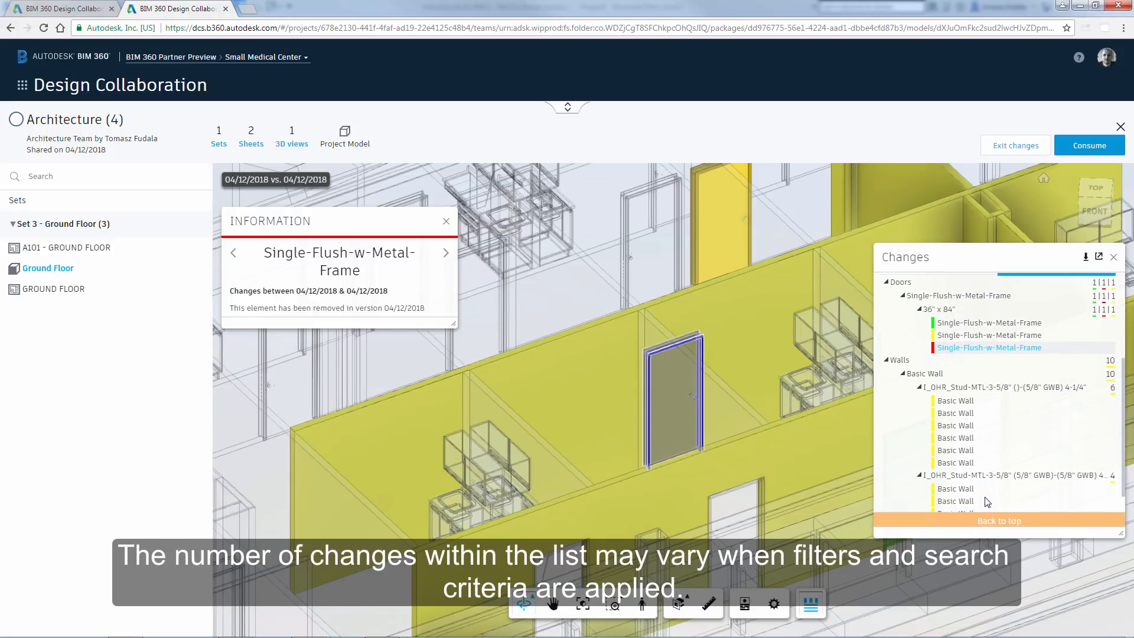
left_click(954, 426)
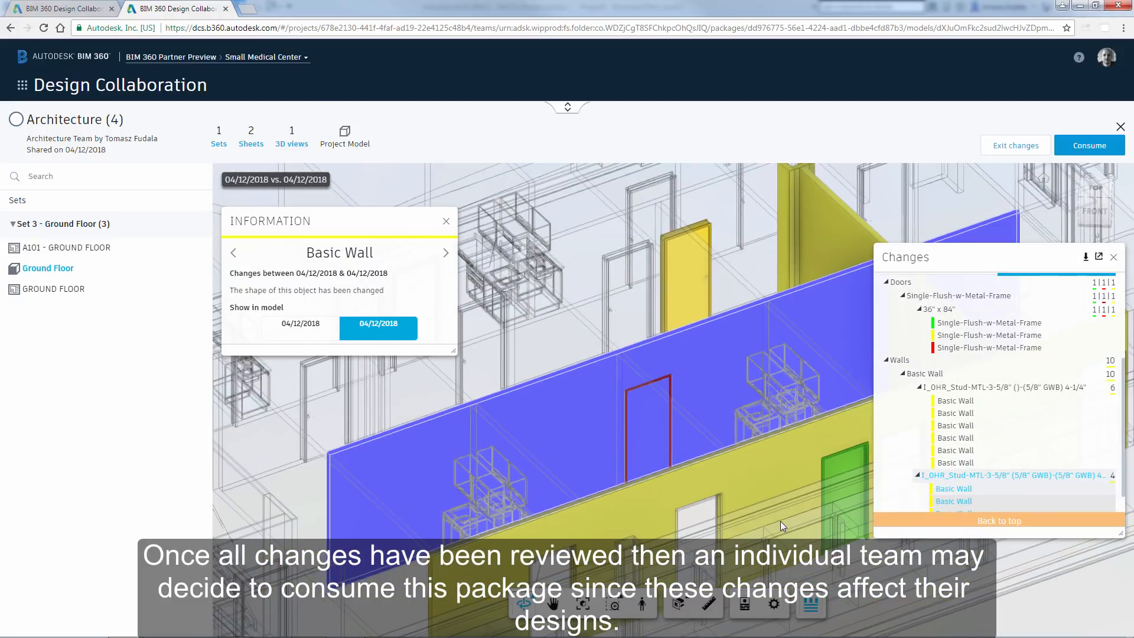
left_click_drag(781, 526, 624, 268)
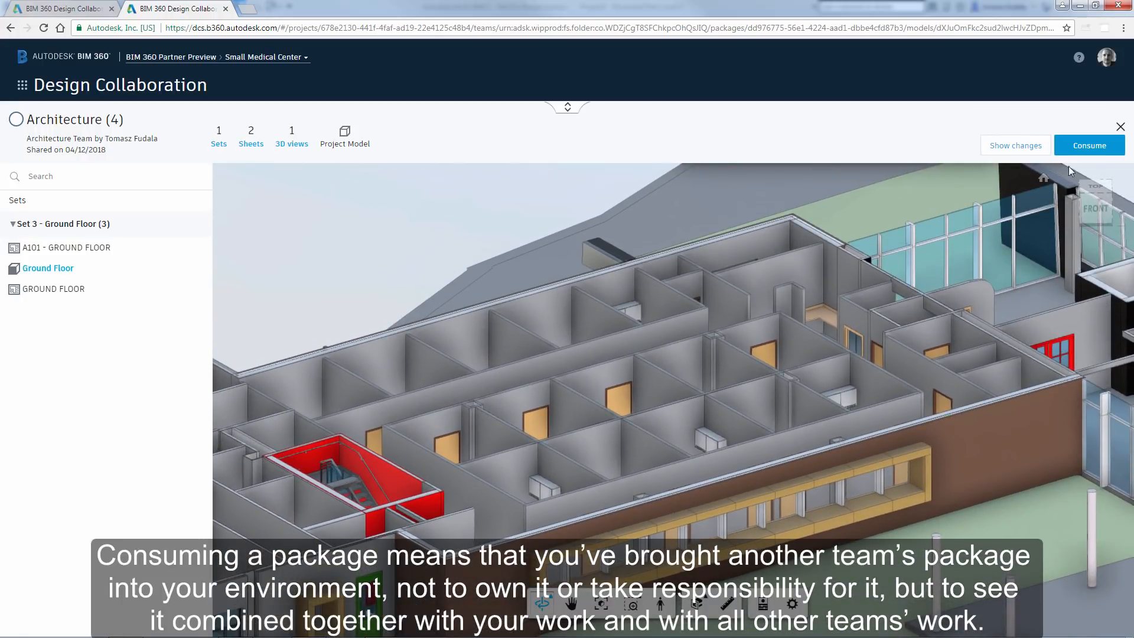
mouse_move(1089, 144)
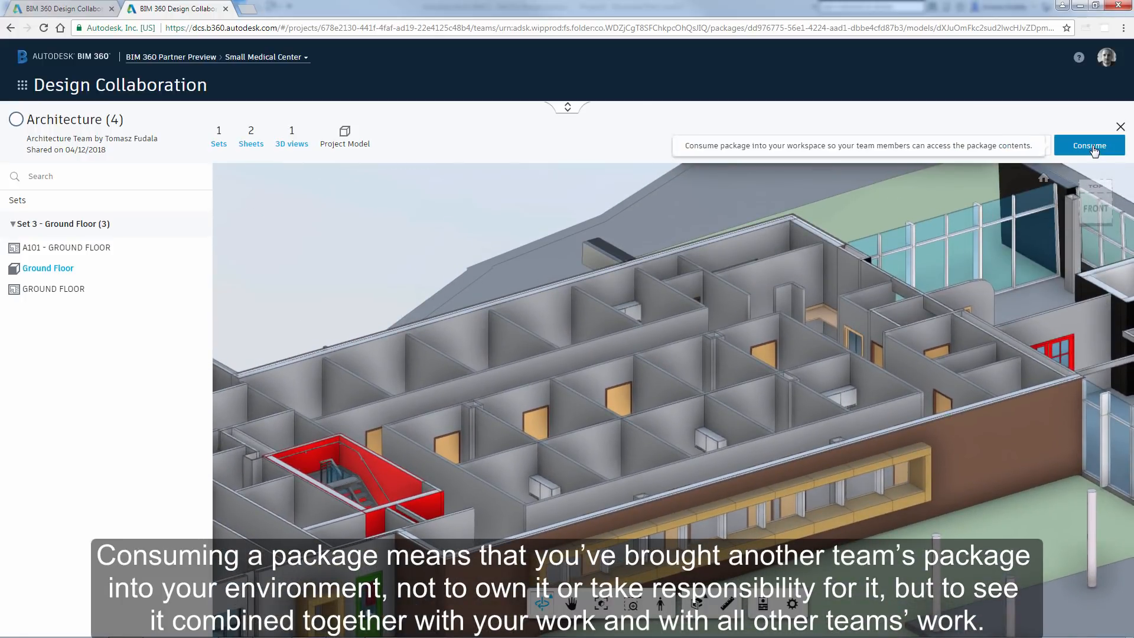
- Consume the Architecture (4) package into the Structure team's workspace
left_click(1089, 145)
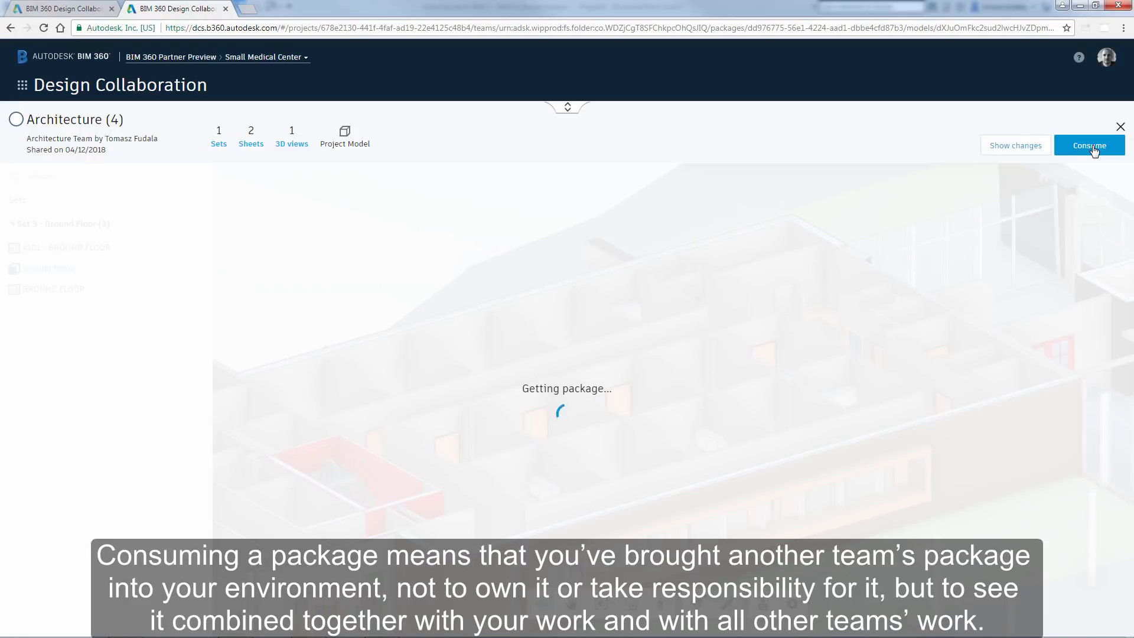
left_click(1088, 145)
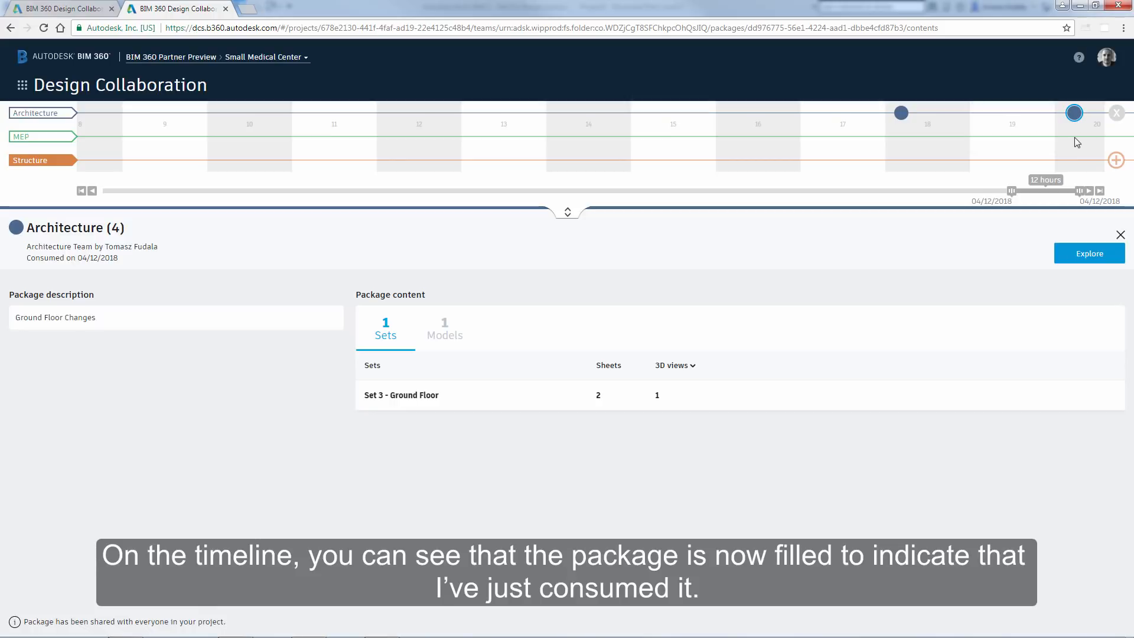
mouse_move(1098, 178)
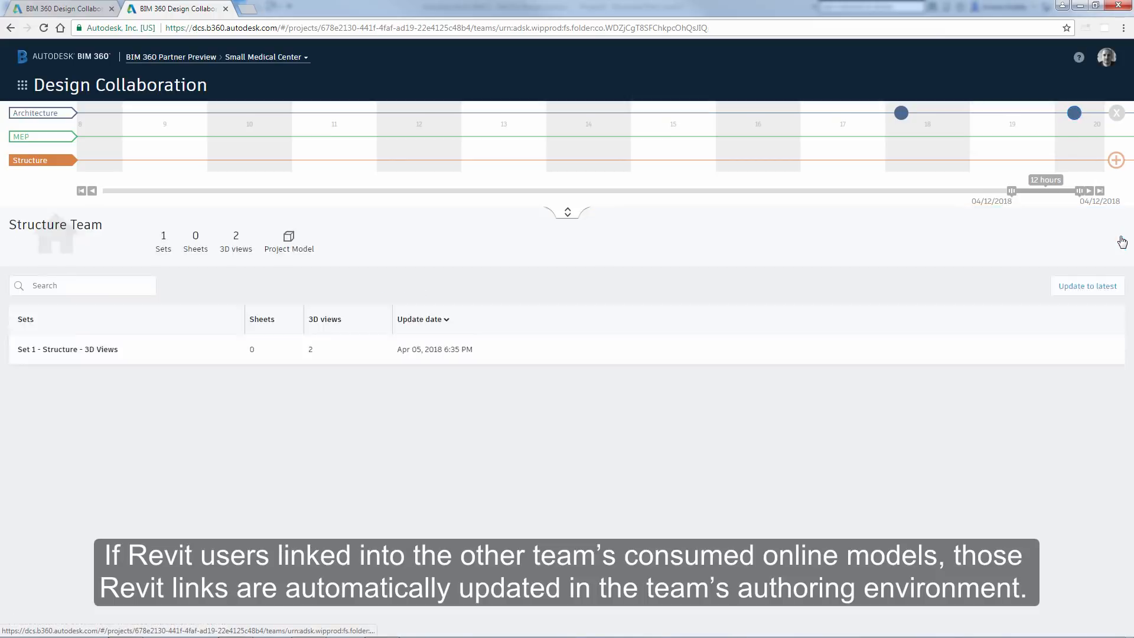
mouse_move(592, 252)
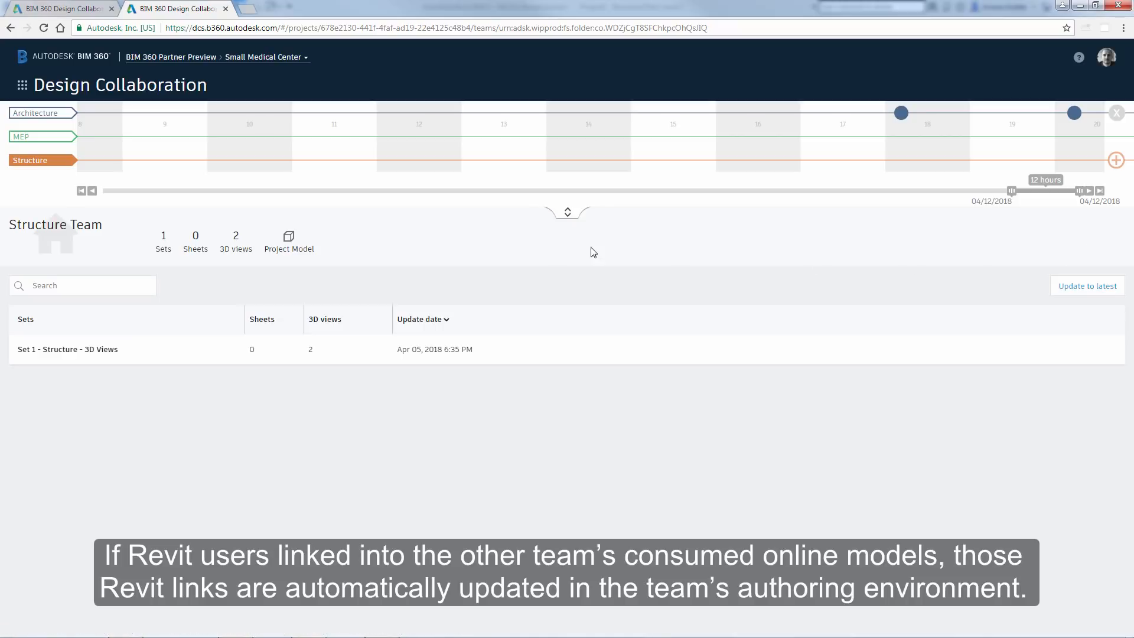
mouse_move(288, 249)
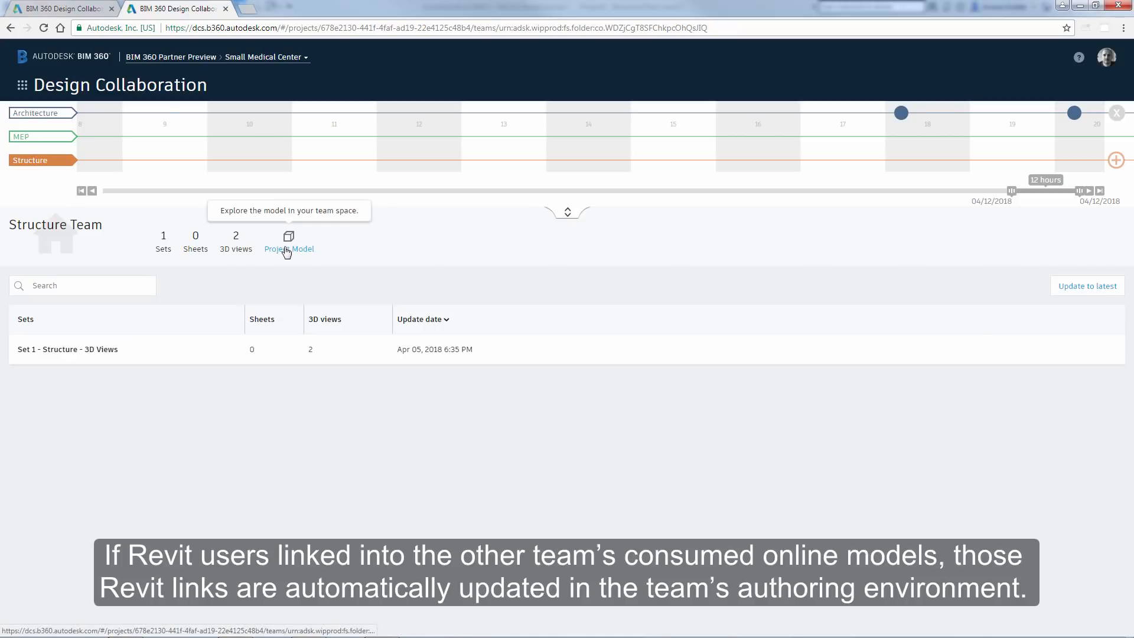
- Show the Structure Team's Project Model with Structure and Architecture included
left_click(288, 238)
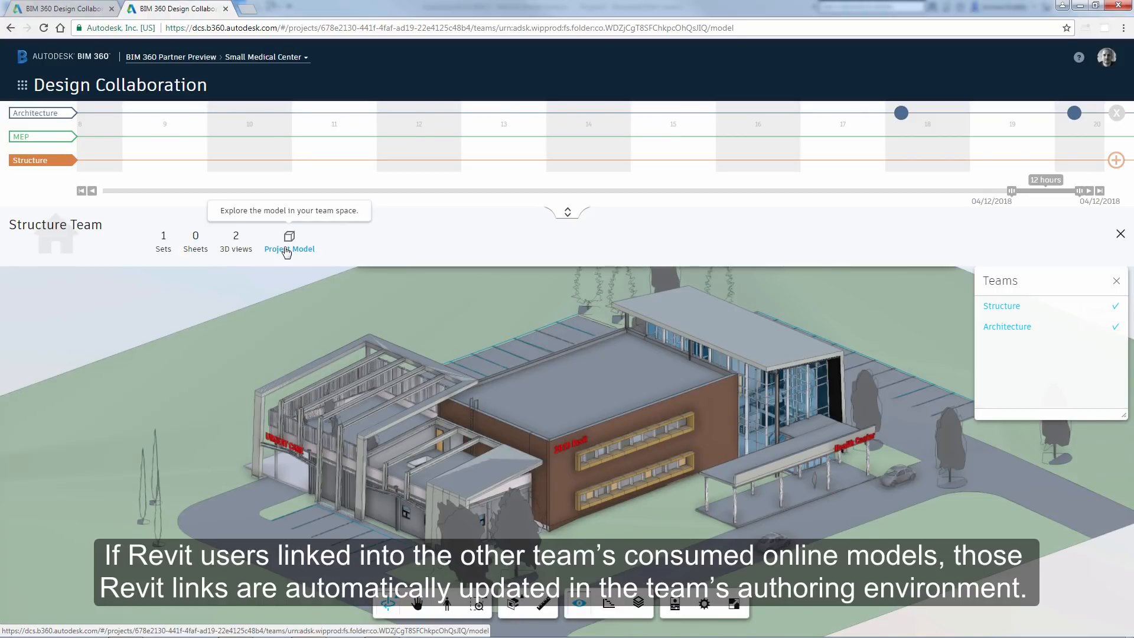